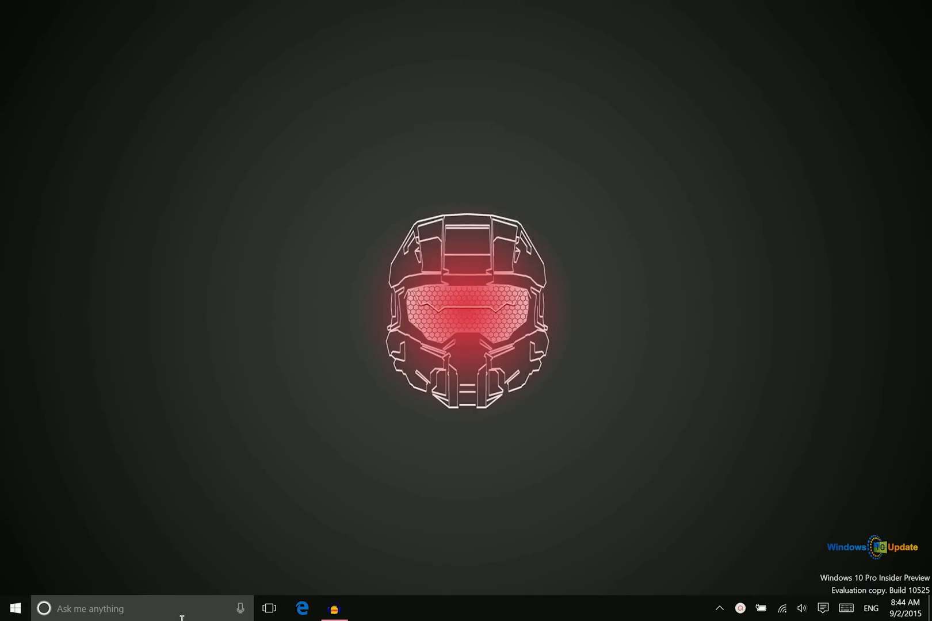
- Search Start for 'geo' so the Geoboard app appears as the top result
{"action": "type", "text": "geo"}
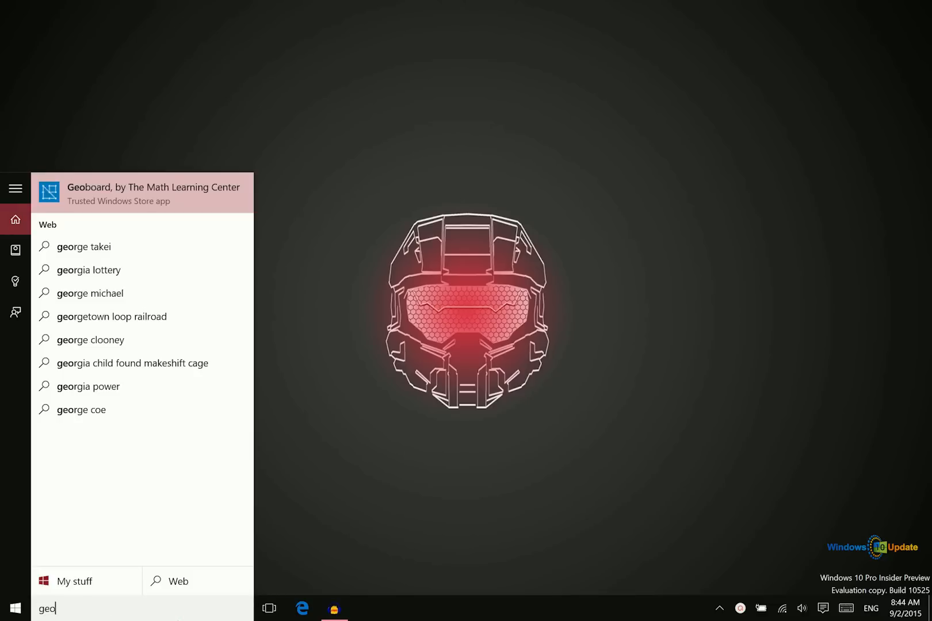
- Launch Geoboard and stretch the yellow band across pegs into an irregular polygon
{"action": "left_click", "coordinate": [154, 192]}
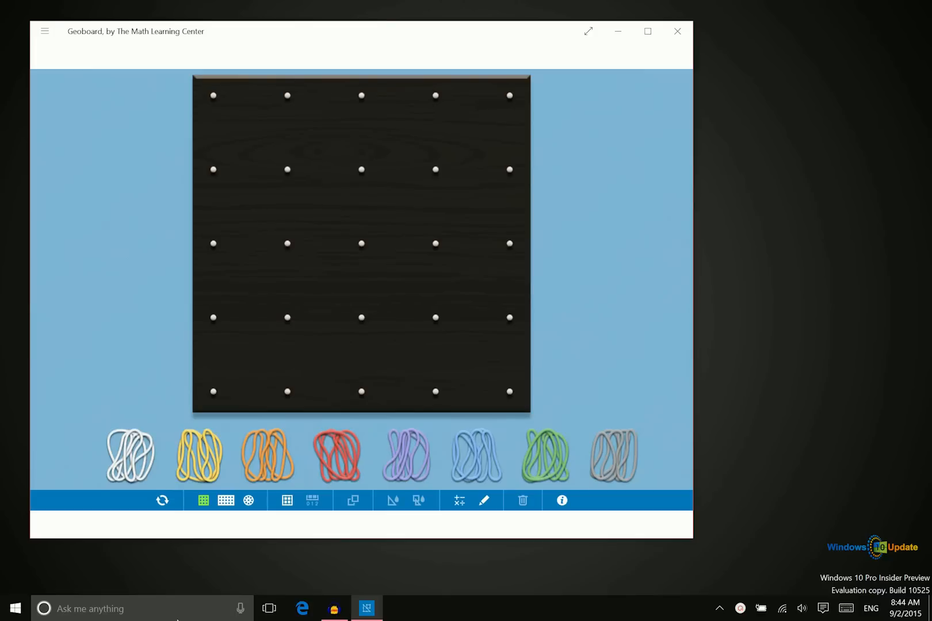
{"action": "mouse_move", "coordinate": [341, 223]}
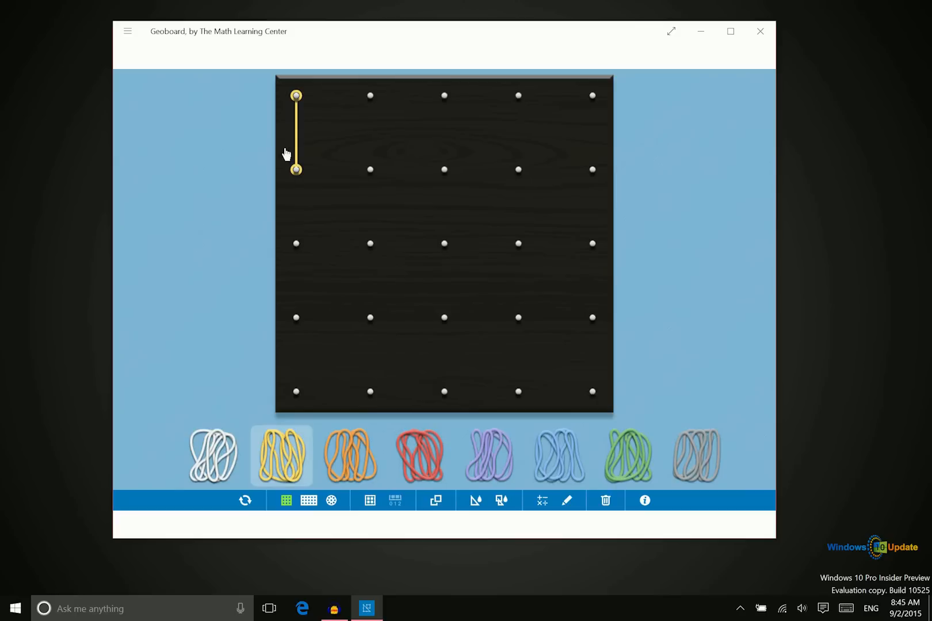
{"action": "left_click_drag", "start_coordinate": [296, 170], "coordinate": [395, 169]}
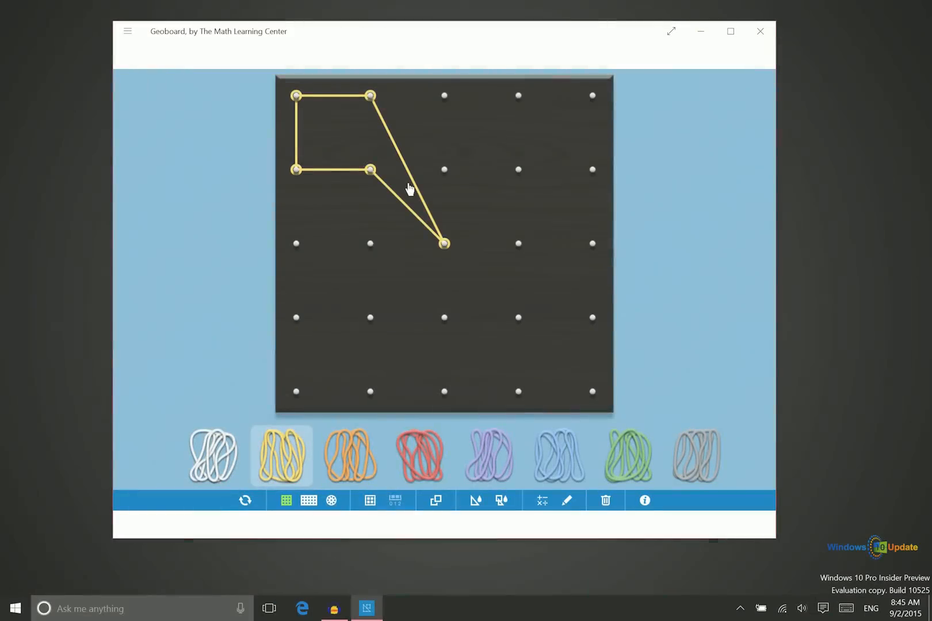
{"action": "left_click_drag", "start_coordinate": [370, 171], "coordinate": [356, 179]}
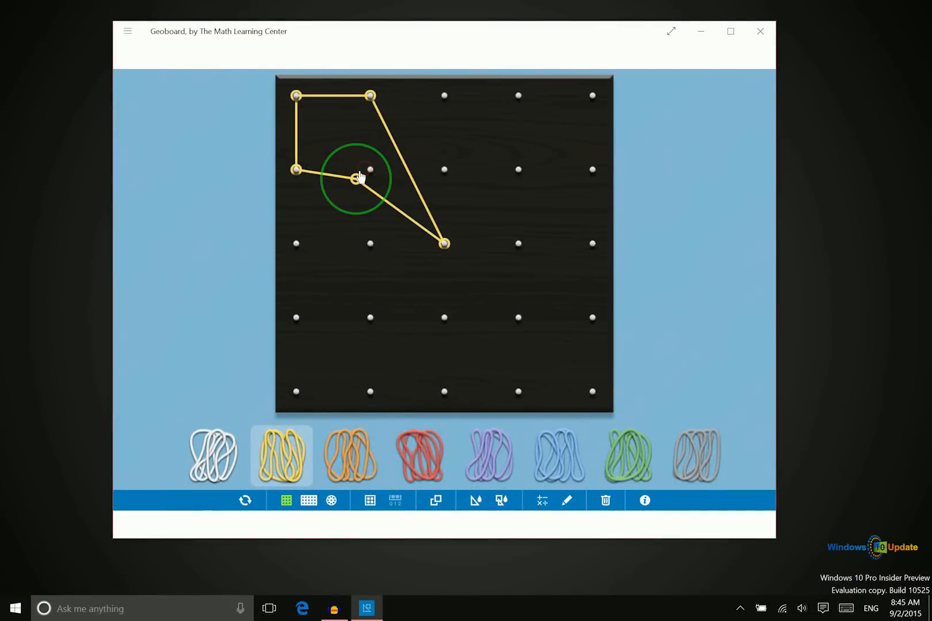
{"action": "left_click_drag", "start_coordinate": [356, 178], "coordinate": [370, 170]}
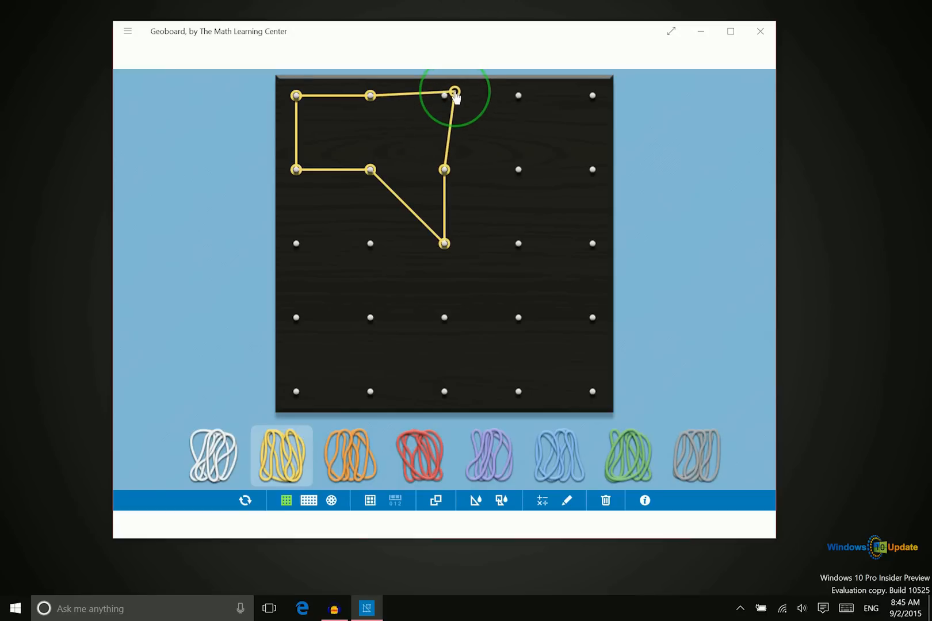
{"action": "left_click_drag", "start_coordinate": [453, 95], "coordinate": [445, 95]}
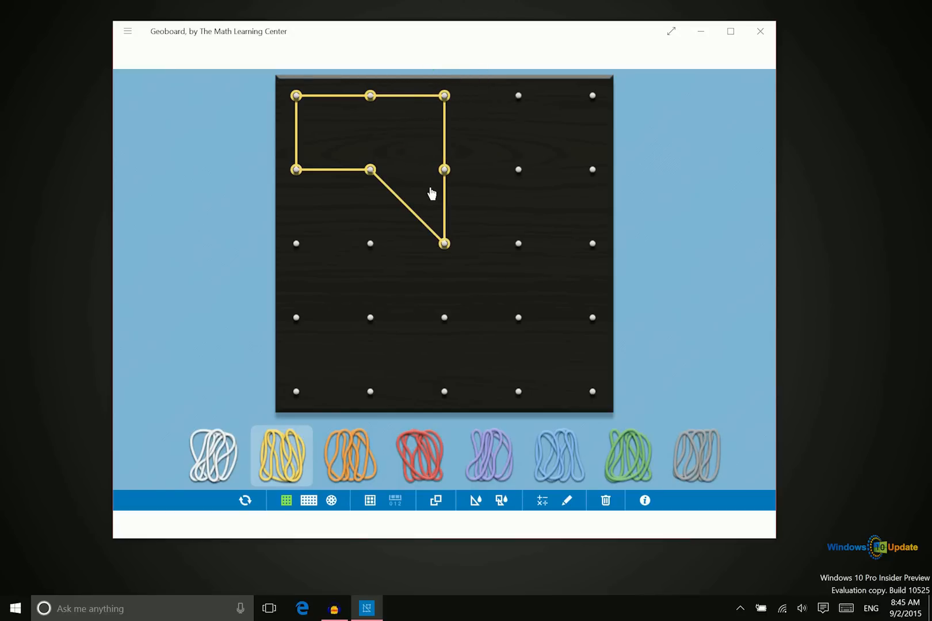
{"action": "mouse_move", "coordinate": [424, 204]}
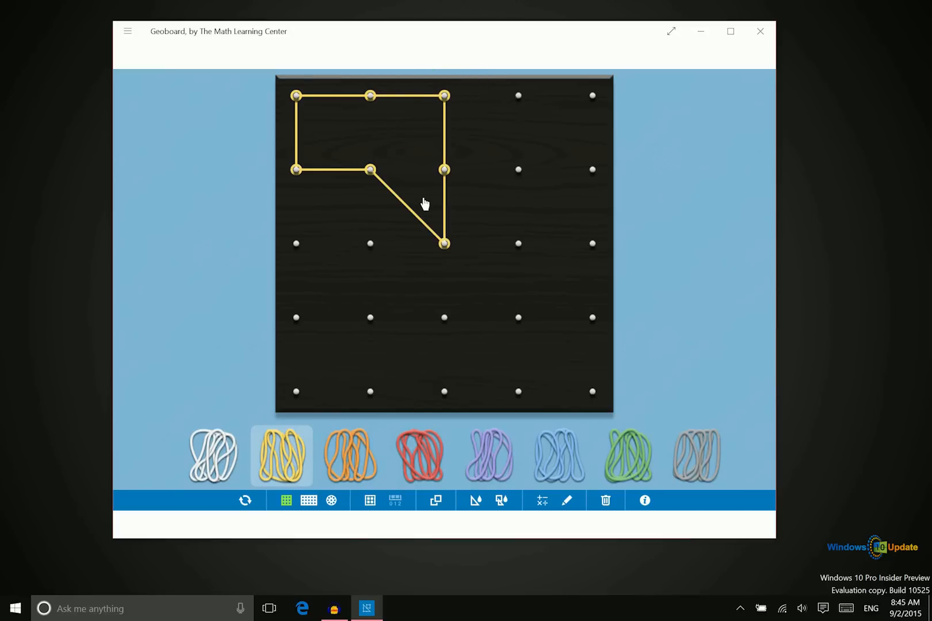
- Close Geoboard and launch OneNote from the Start menu
{"action": "left_click", "coordinate": [759, 31]}
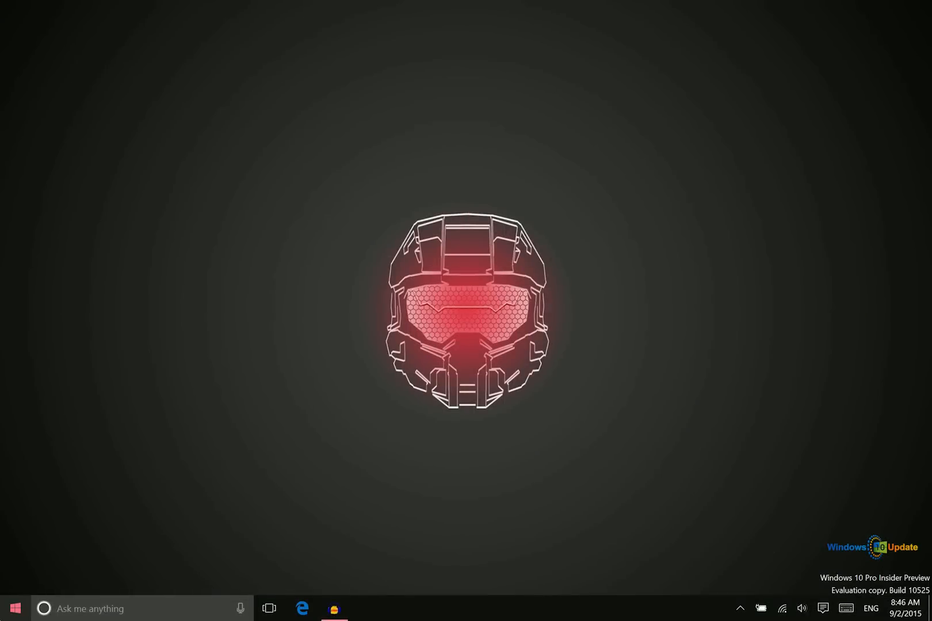
{"action": "left_click", "coordinate": [15, 607]}
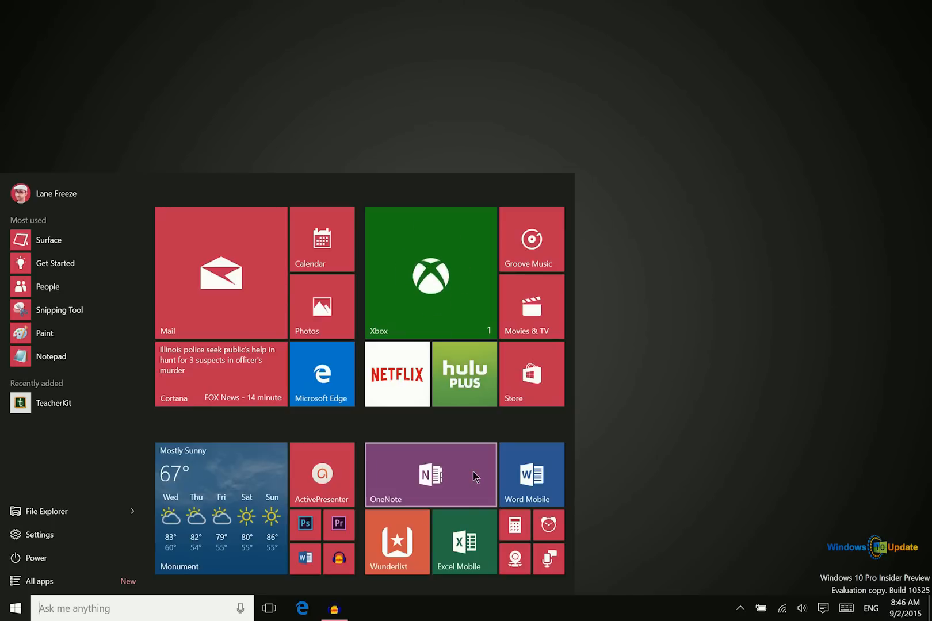
{"action": "left_click", "coordinate": [430, 475]}
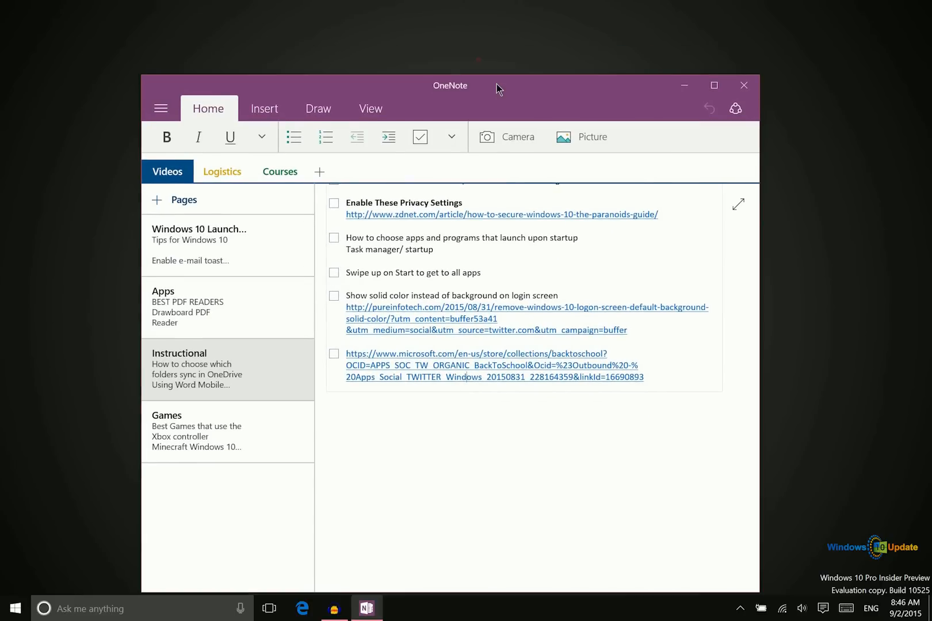
- Show OneNote's Windows 10 Launch page with the Draw tools open
{"action": "left_click_drag", "start_coordinate": [498, 88], "coordinate": [539, 71]}
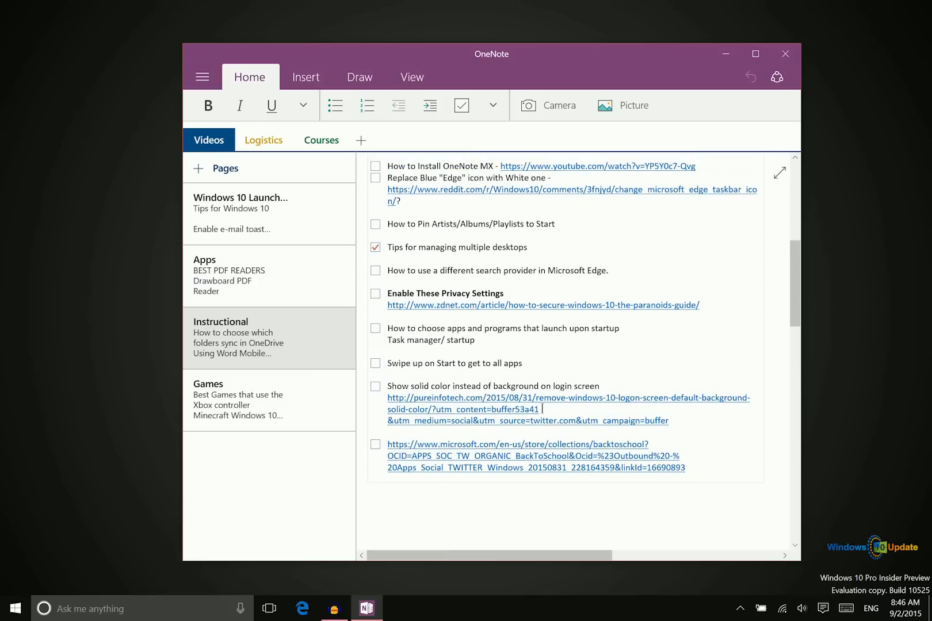
{"action": "mouse_move", "coordinate": [547, 418]}
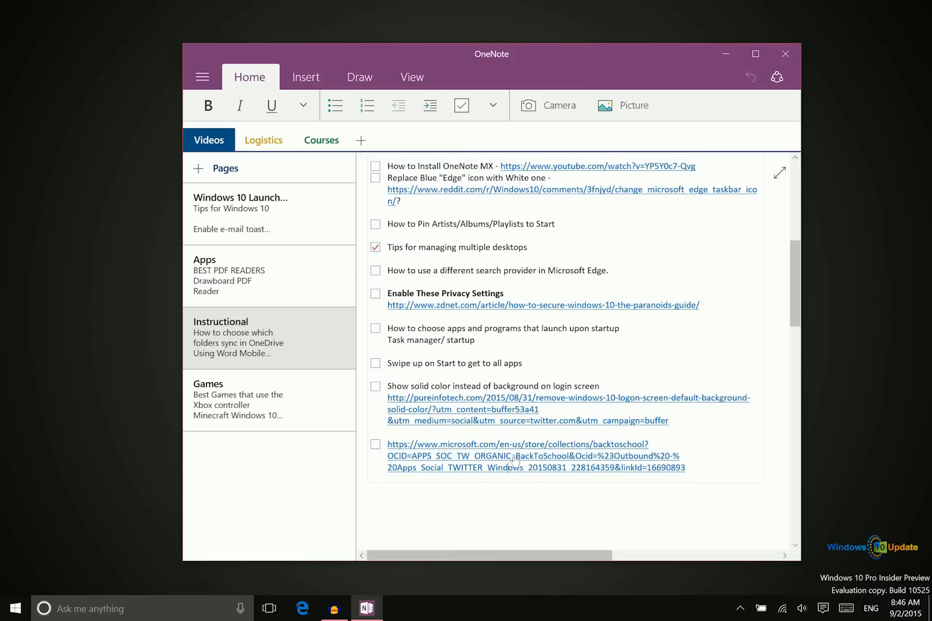
{"action": "scroll", "scroll_direction": "down", "scroll_amount": 3}
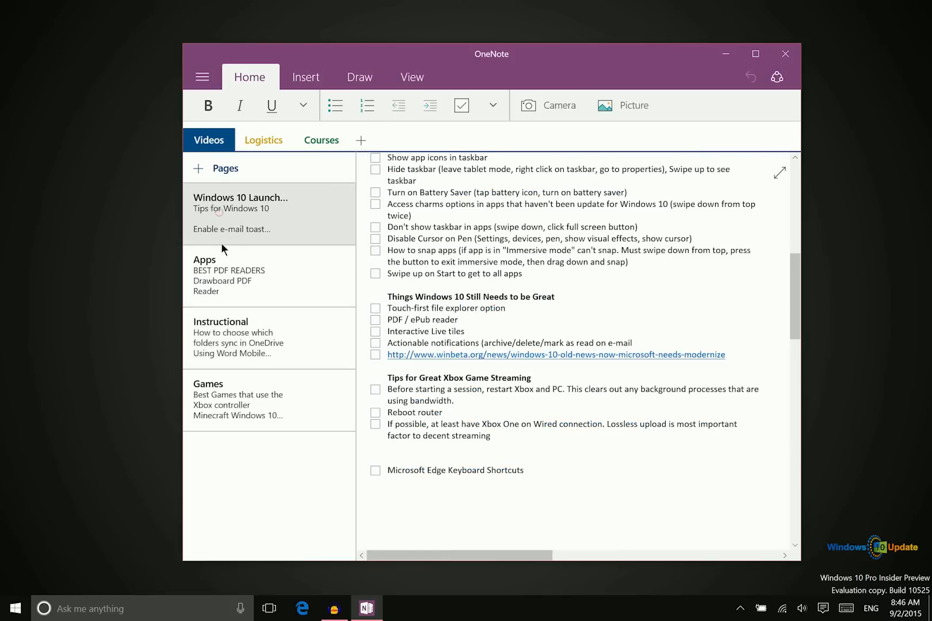
{"action": "left_click", "coordinate": [201, 76]}
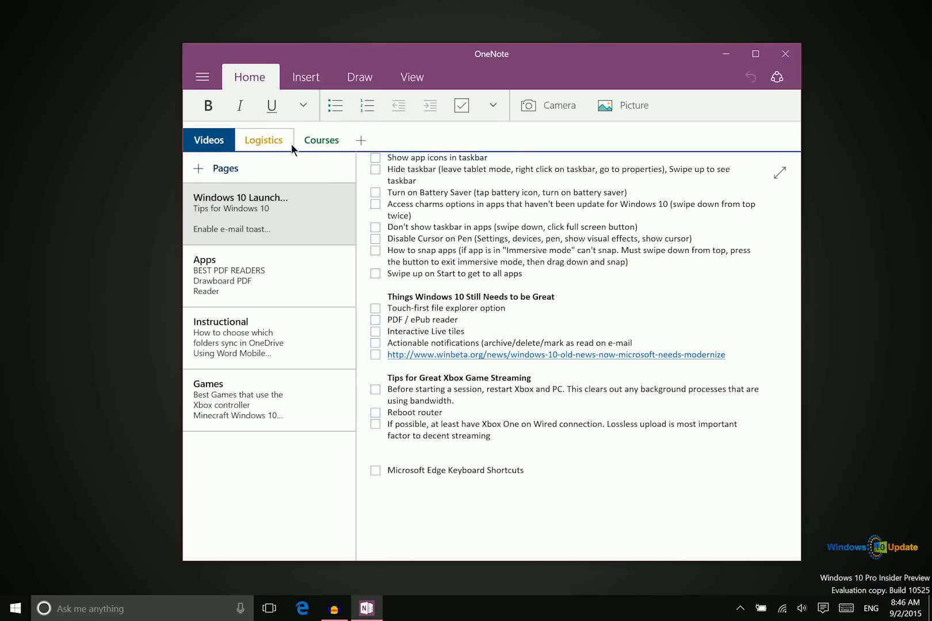
{"action": "left_click", "coordinate": [208, 139]}
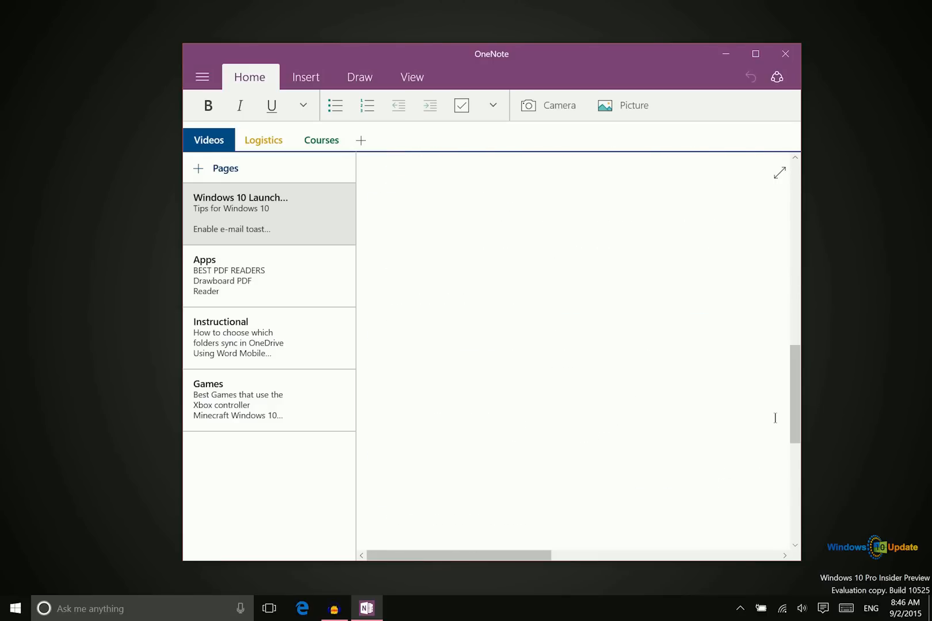
{"action": "left_click", "coordinate": [359, 75]}
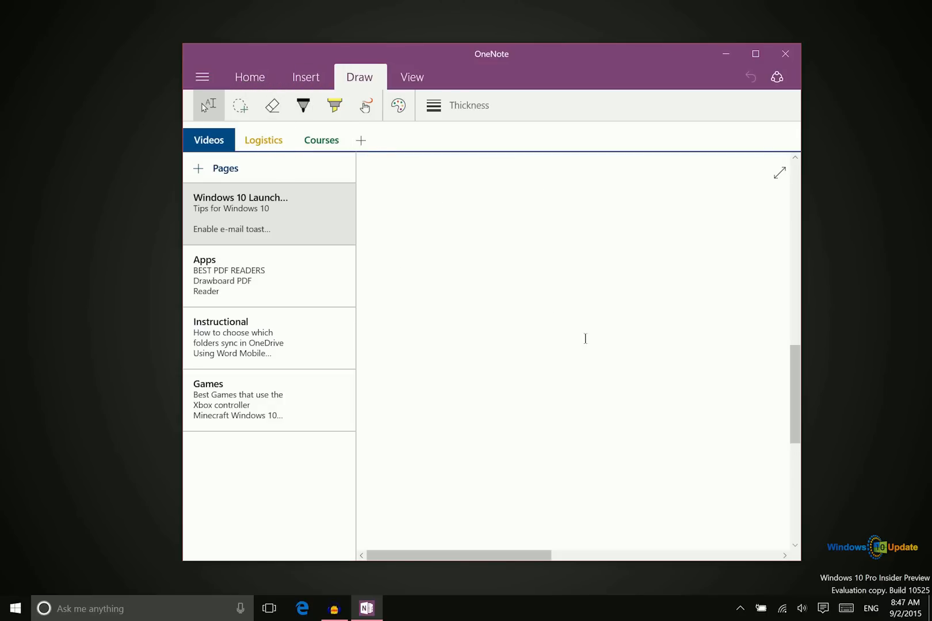
{"action": "scroll", "scroll_direction": "down", "scroll_amount": 3}
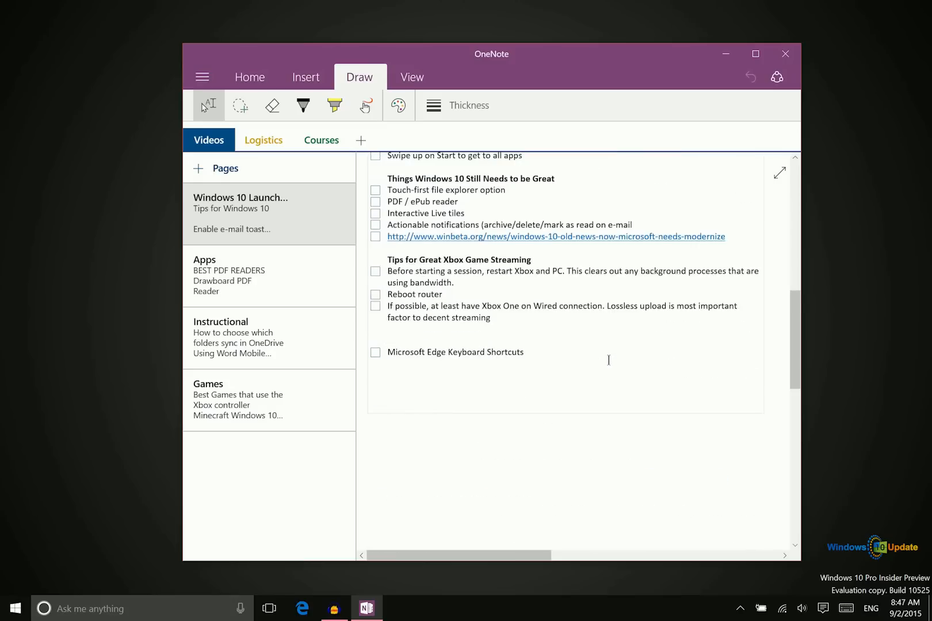
{"action": "left_click", "coordinate": [305, 76]}
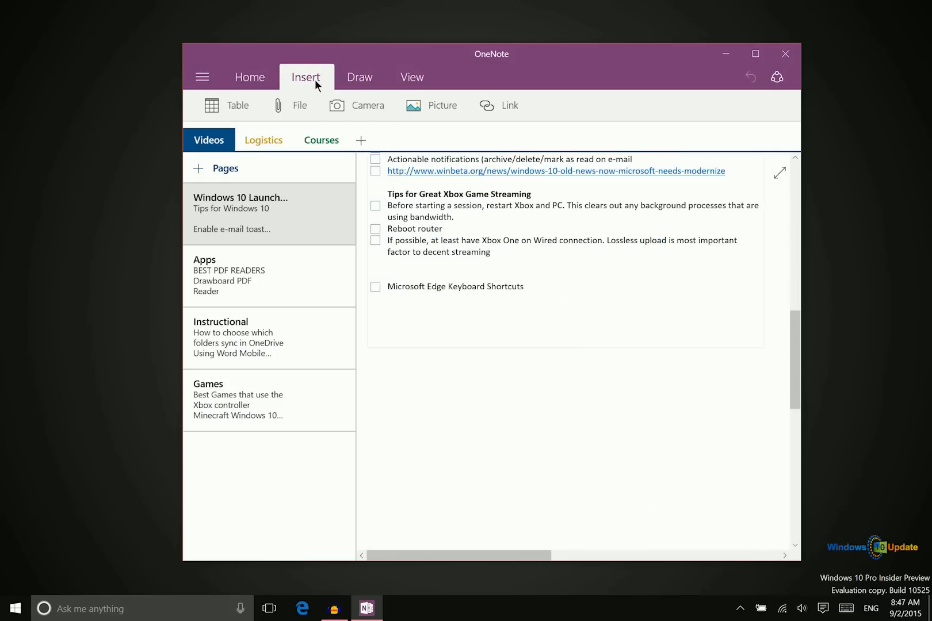
{"action": "mouse_move", "coordinate": [225, 105]}
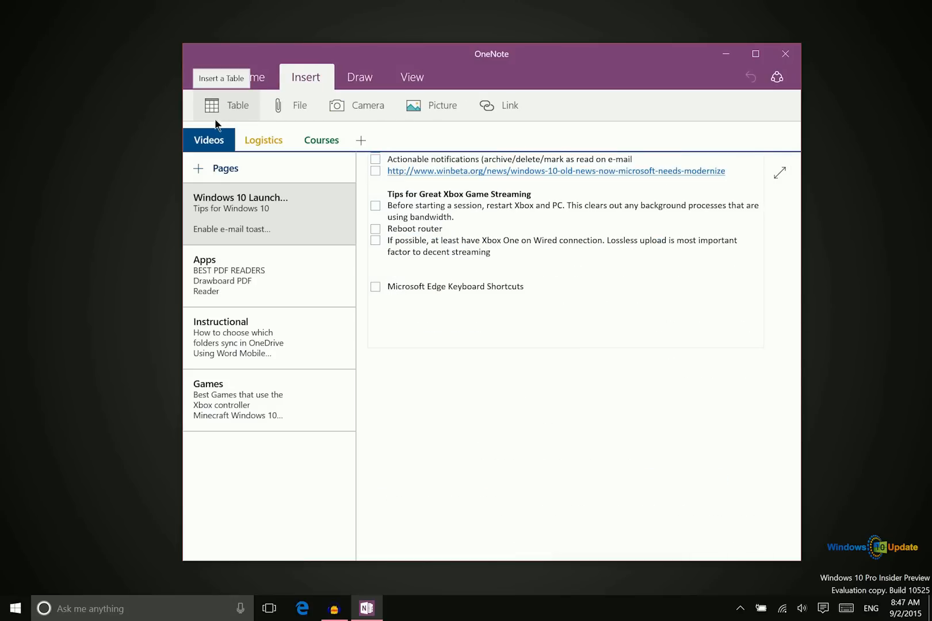
{"action": "mouse_move", "coordinate": [357, 106]}
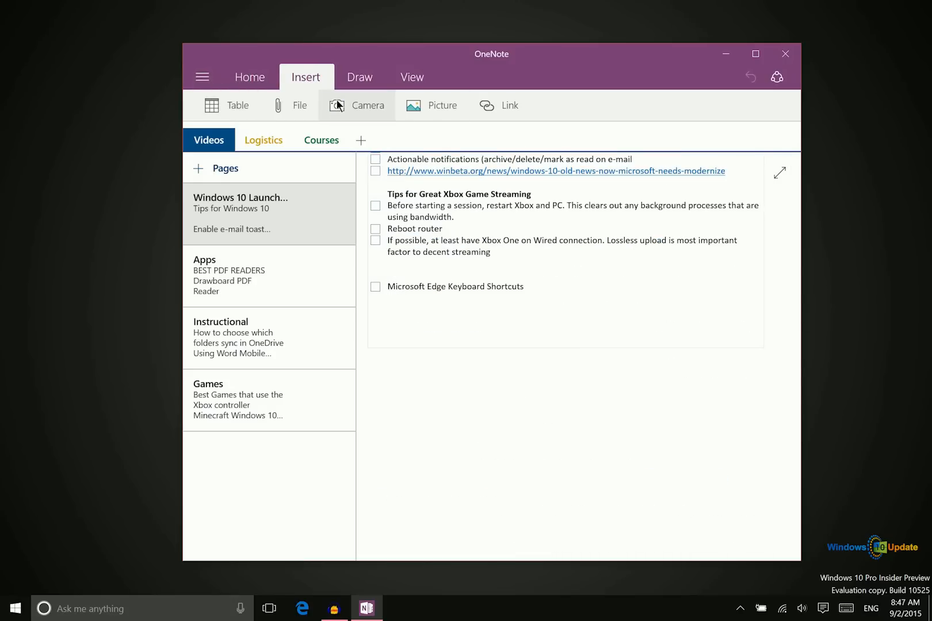
{"action": "mouse_move", "coordinate": [367, 105]}
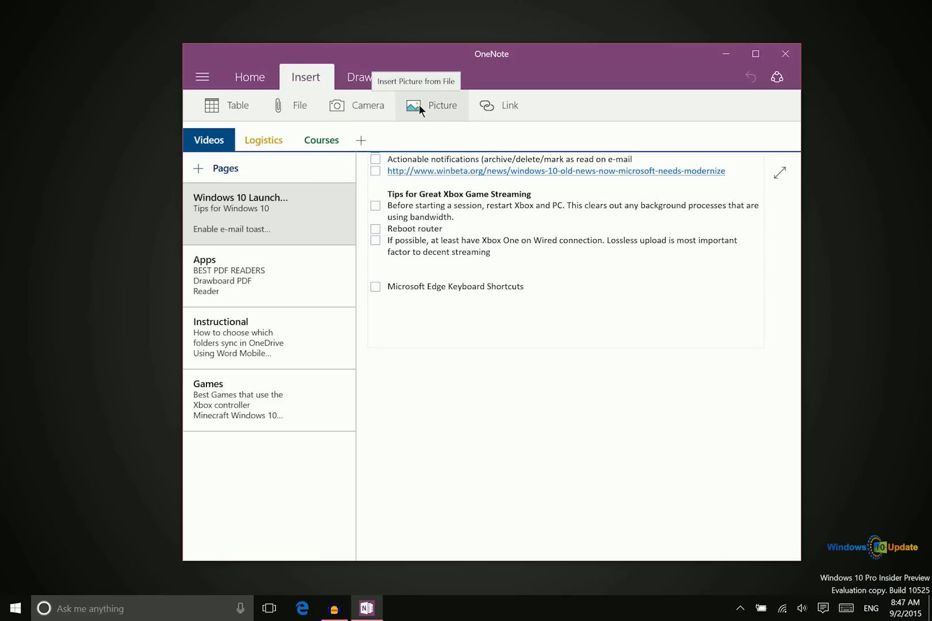
{"action": "mouse_move", "coordinate": [502, 105]}
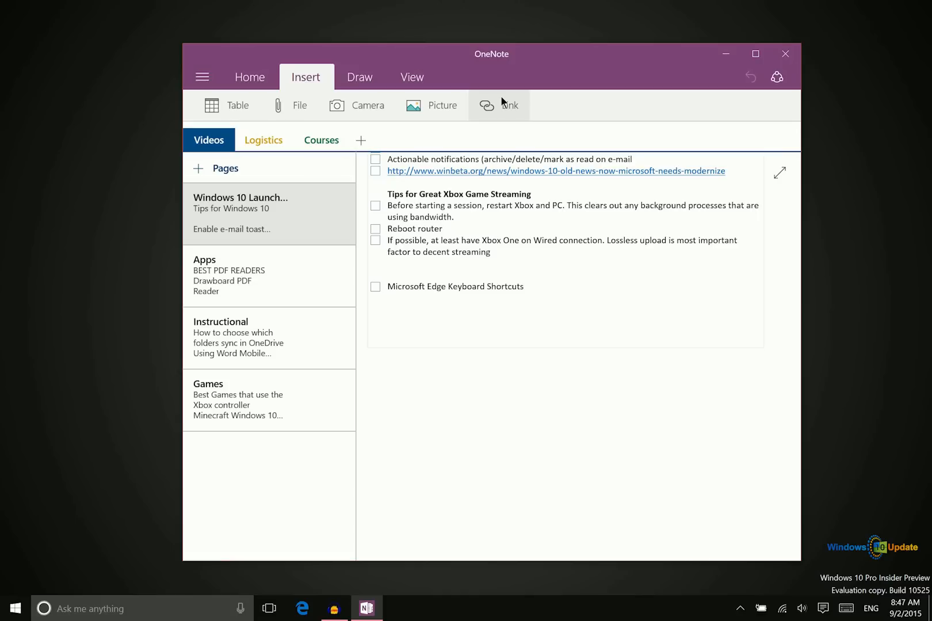
{"action": "mouse_move", "coordinate": [501, 103]}
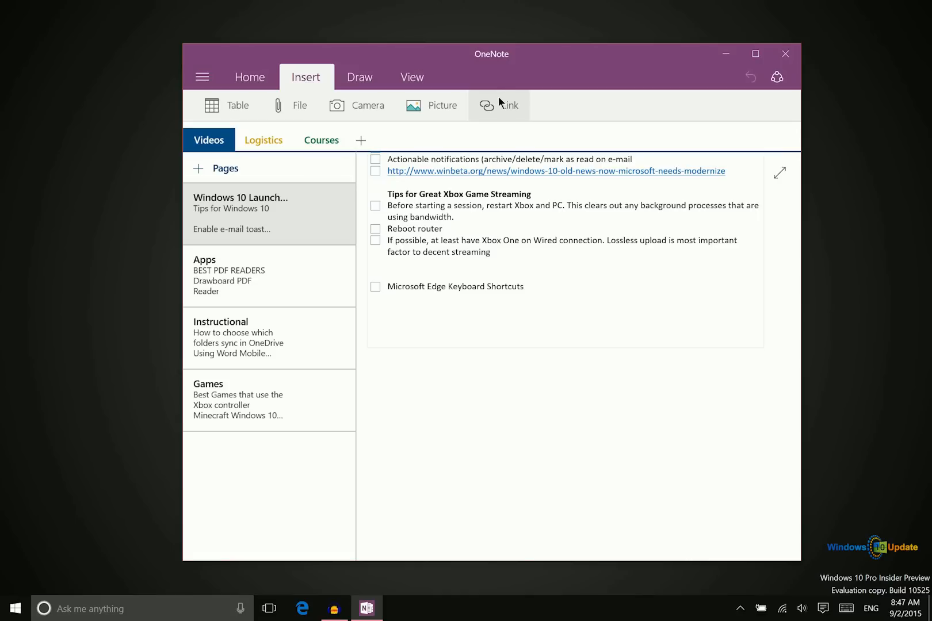
{"action": "mouse_move", "coordinate": [498, 100]}
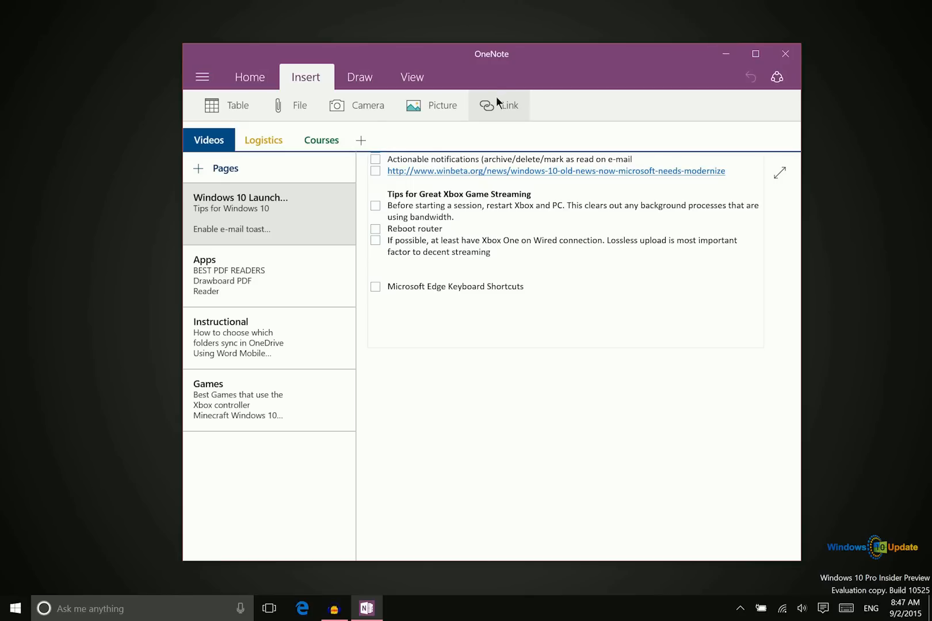
{"action": "mouse_move", "coordinate": [501, 101]}
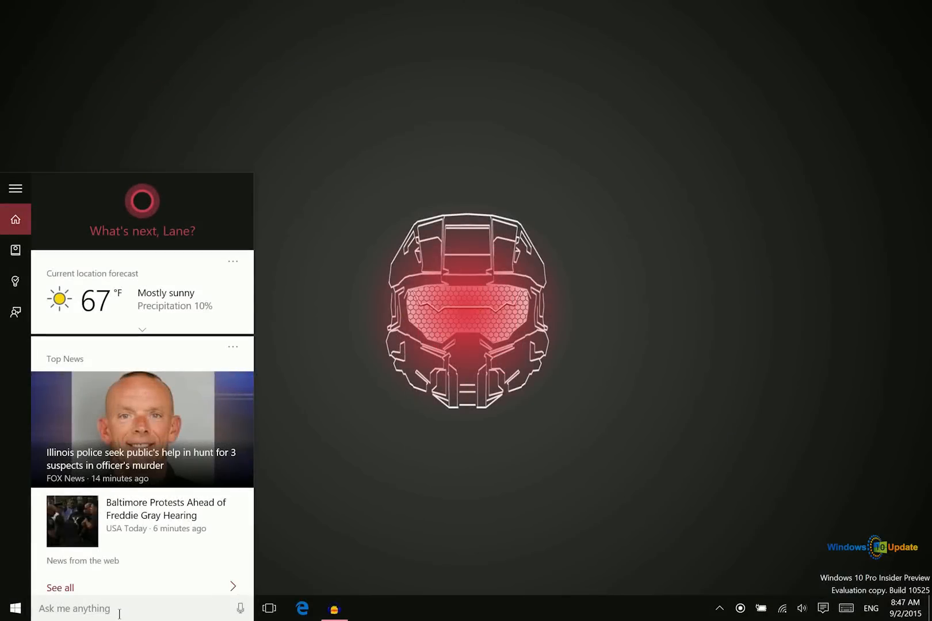
- Search 'kno' in Start and launch the Kno Textbooks app
{"action": "type", "text": "kno"}
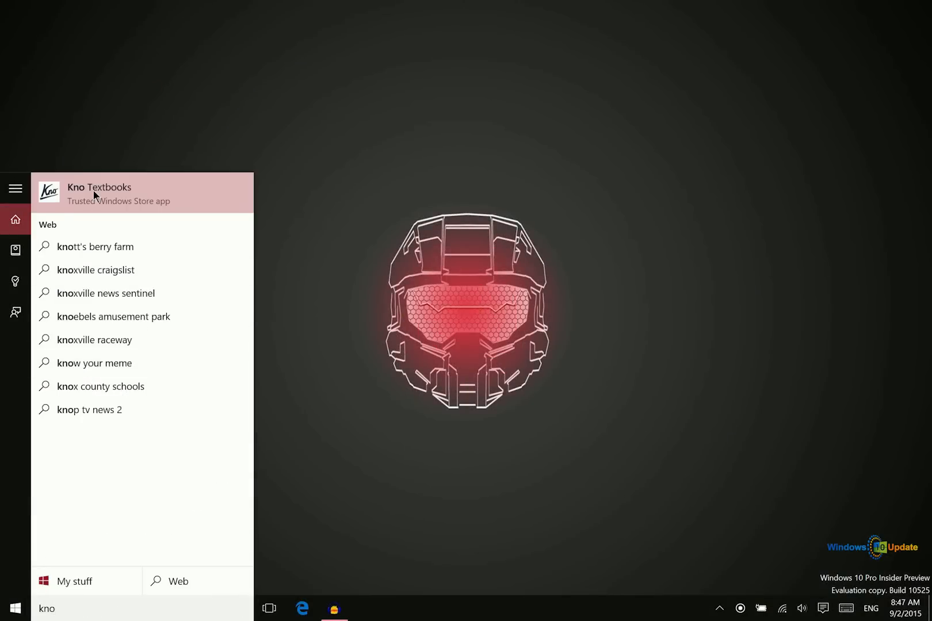
{"action": "left_click", "coordinate": [99, 192]}
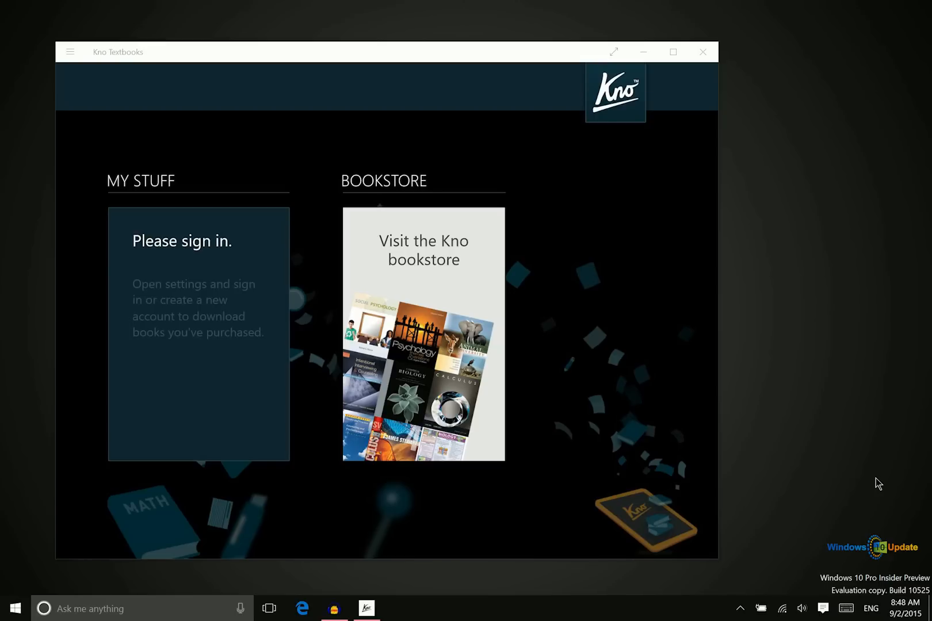
{"action": "mouse_move", "coordinate": [592, 438]}
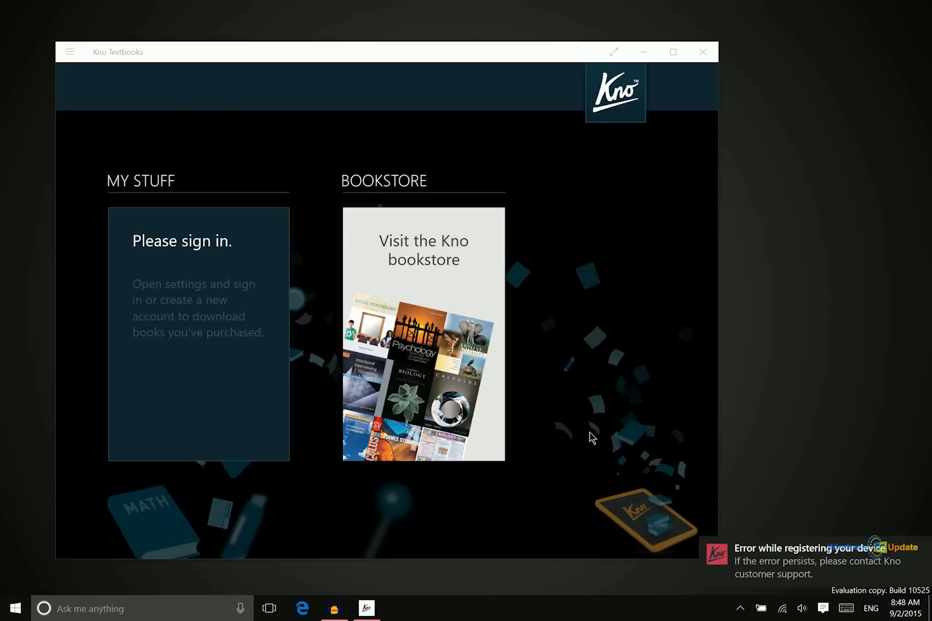
- Open the 'Visit the Kno bookstore' tile, which lands on a 404 page
{"action": "left_click", "coordinate": [423, 334]}
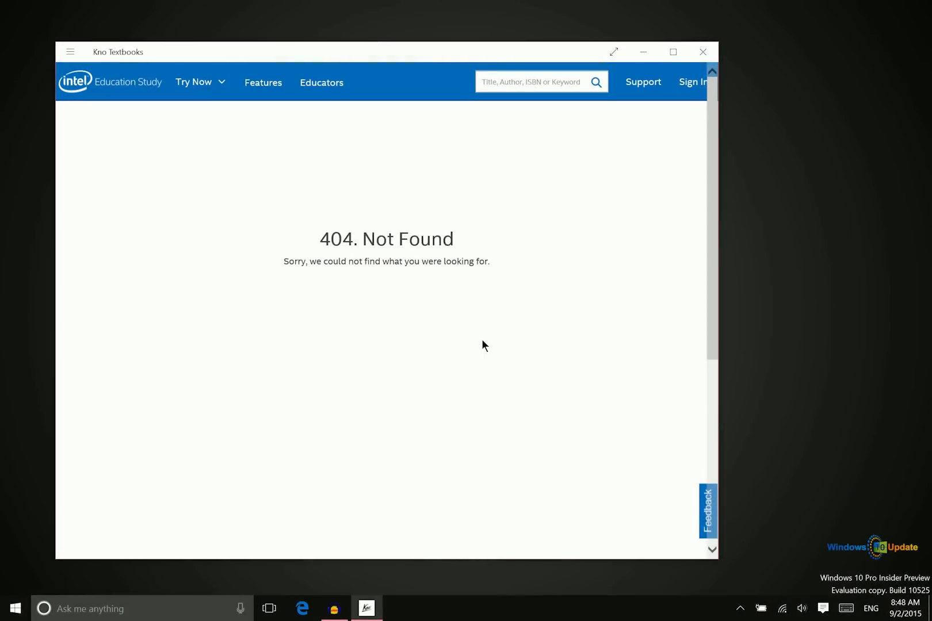
{"action": "mouse_move", "coordinate": [488, 348]}
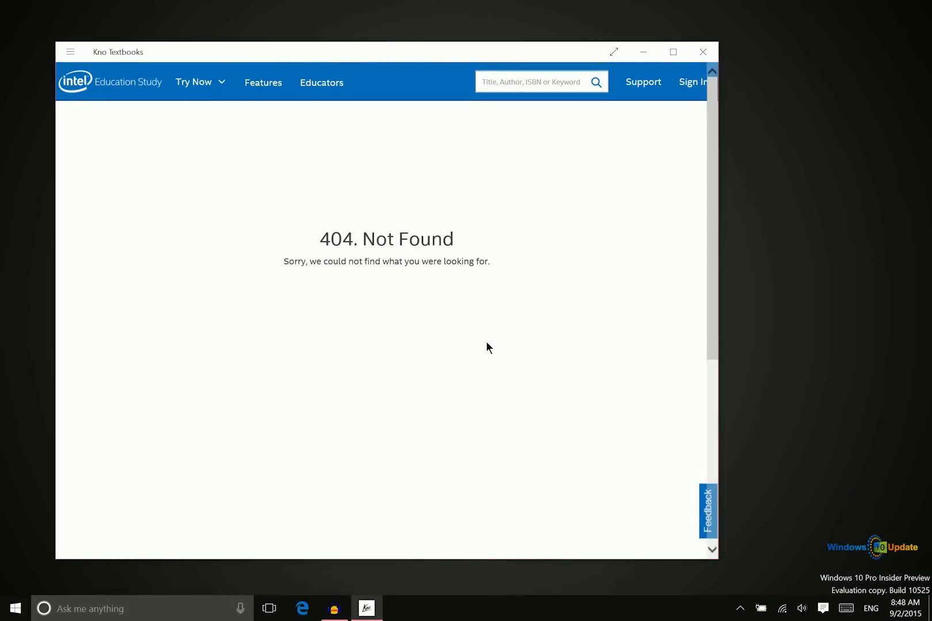
{"action": "mouse_move", "coordinate": [489, 348]}
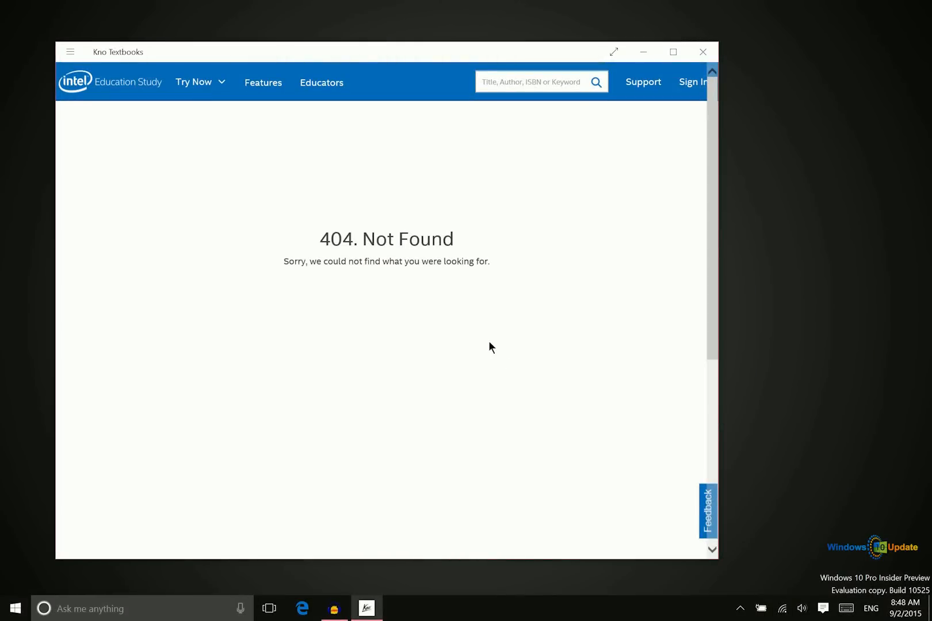
{"action": "mouse_move", "coordinate": [274, 253]}
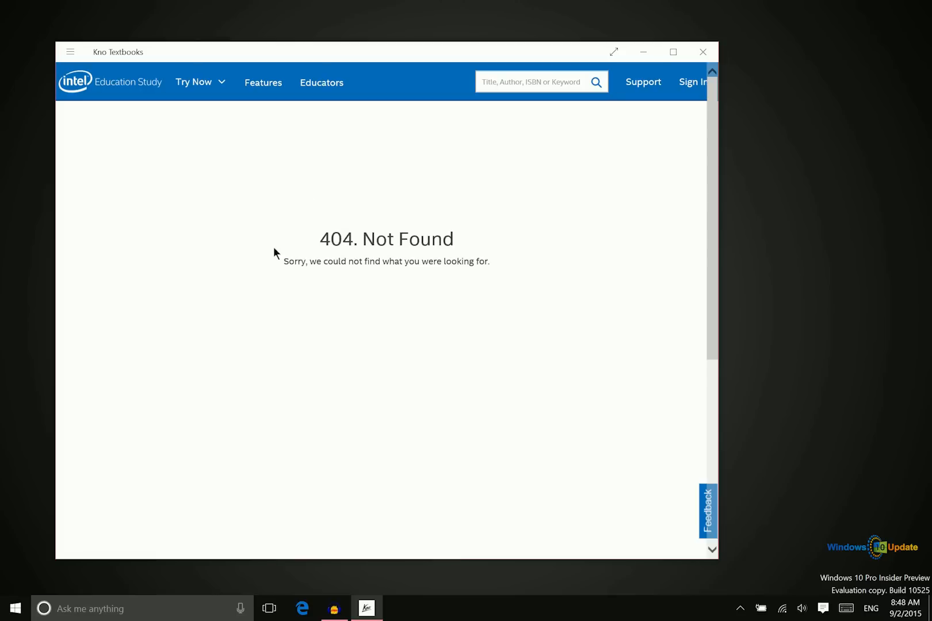
{"action": "mouse_move", "coordinate": [351, 85]}
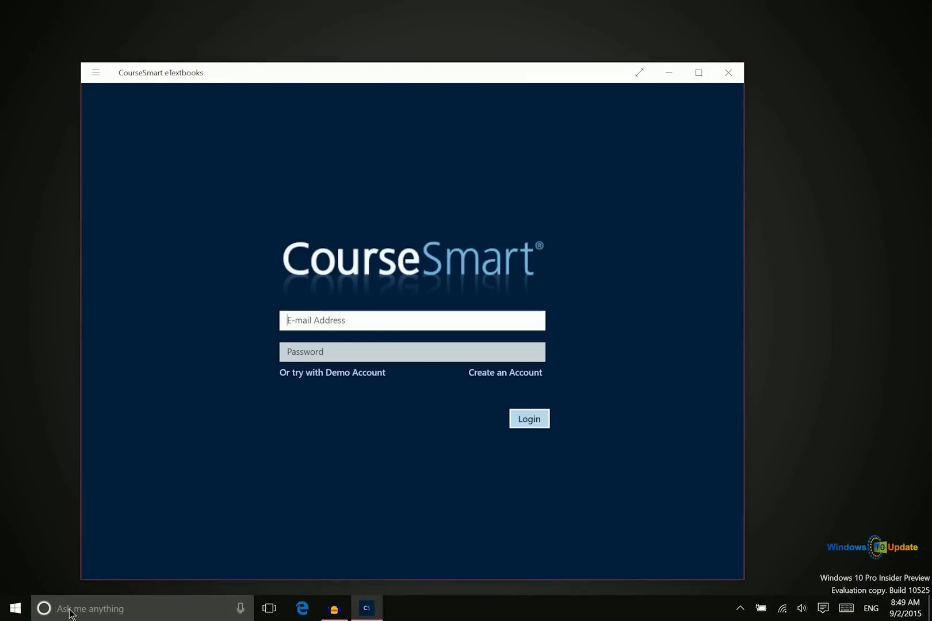
{"action": "mouse_move", "coordinate": [387, 91]}
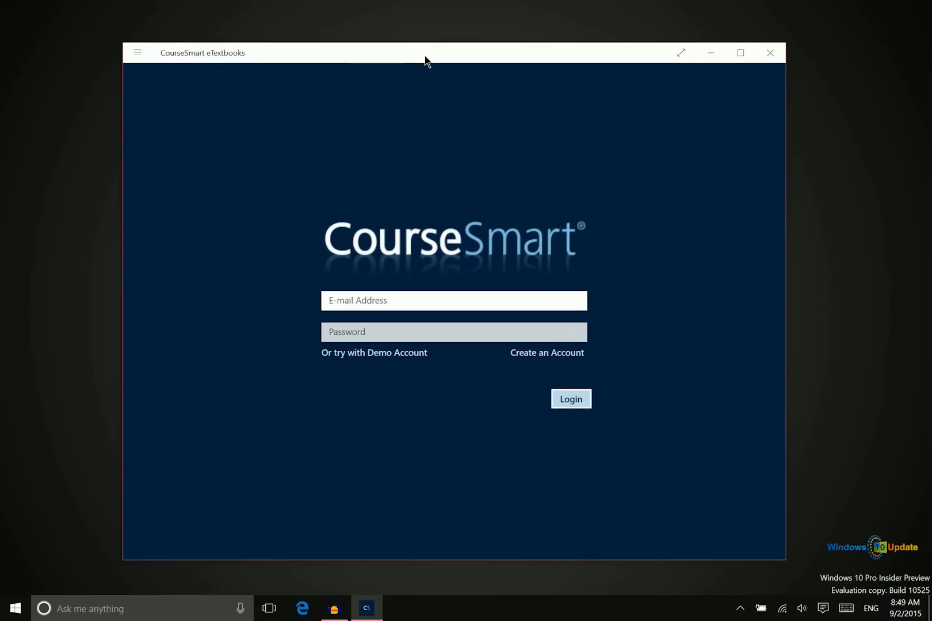
{"action": "mouse_move", "coordinate": [370, 135]}
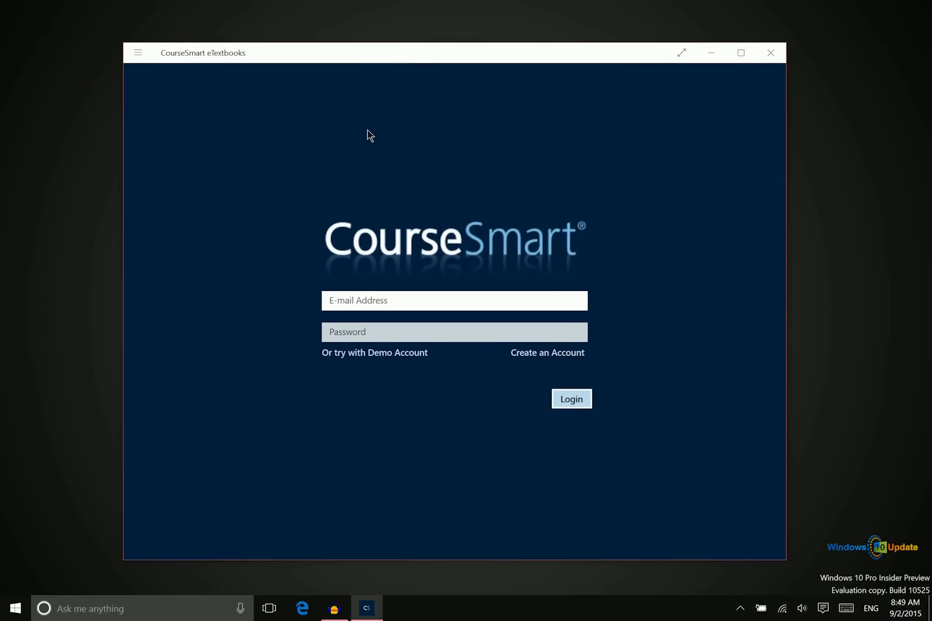
{"action": "mouse_move", "coordinate": [342, 193]}
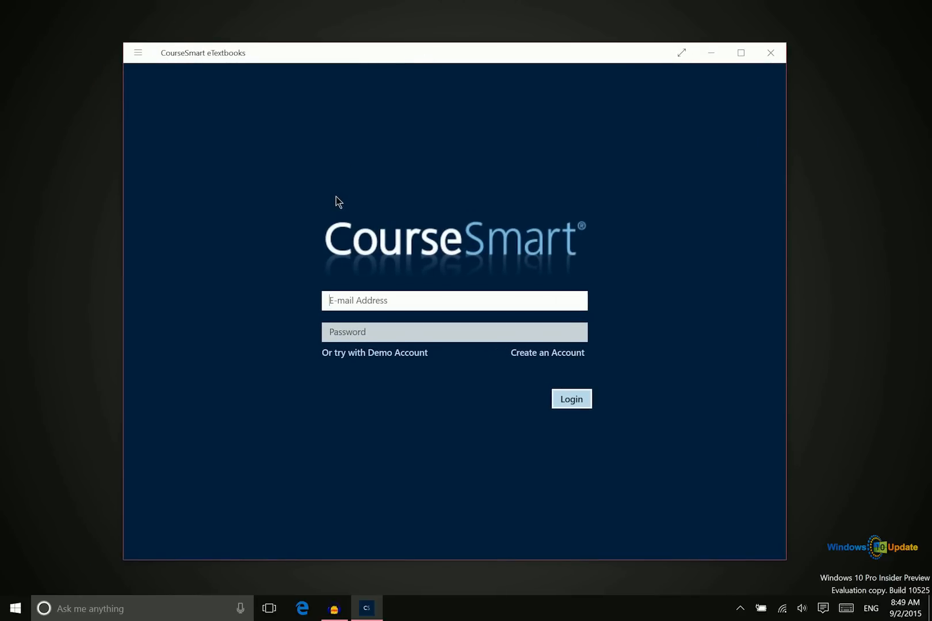
{"action": "mouse_move", "coordinate": [321, 182]}
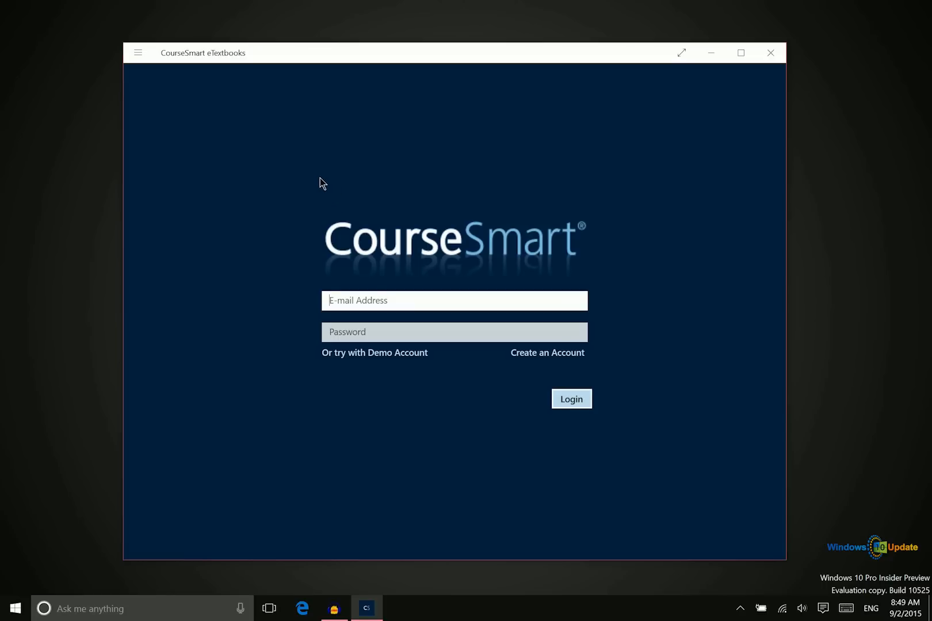
{"action": "mouse_move", "coordinate": [302, 212]}
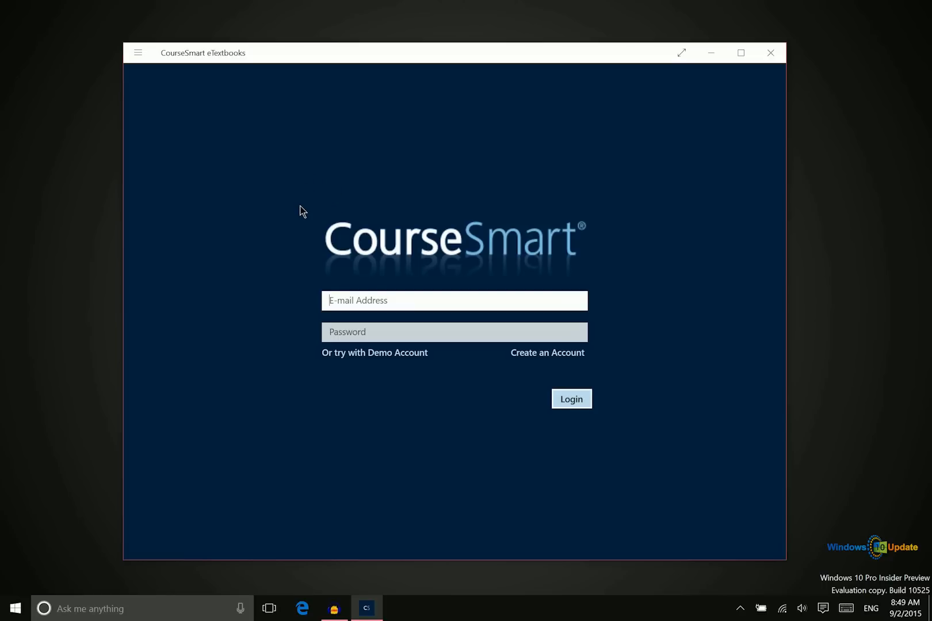
{"action": "mouse_move", "coordinate": [325, 355]}
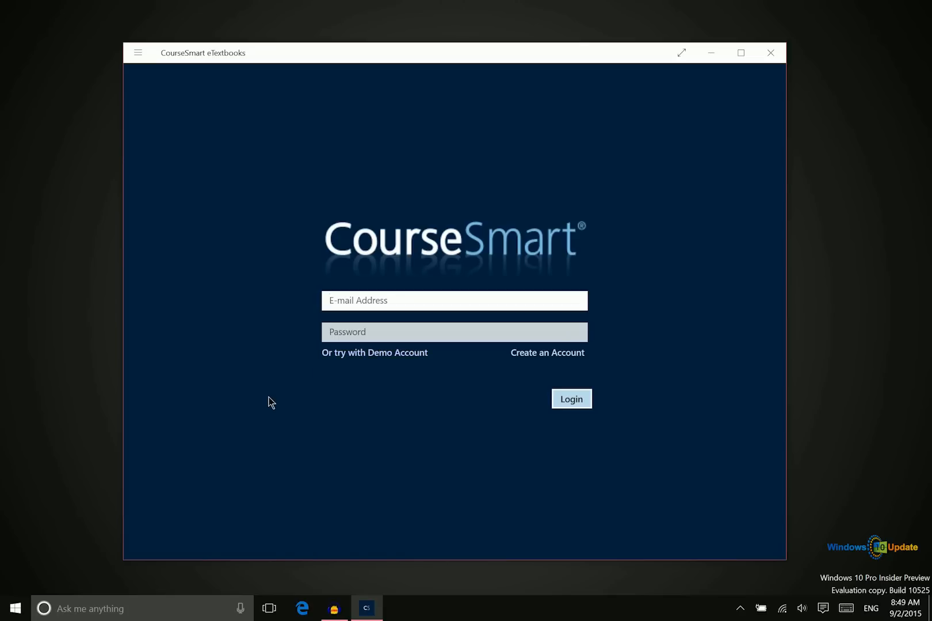
{"action": "mouse_move", "coordinate": [228, 322]}
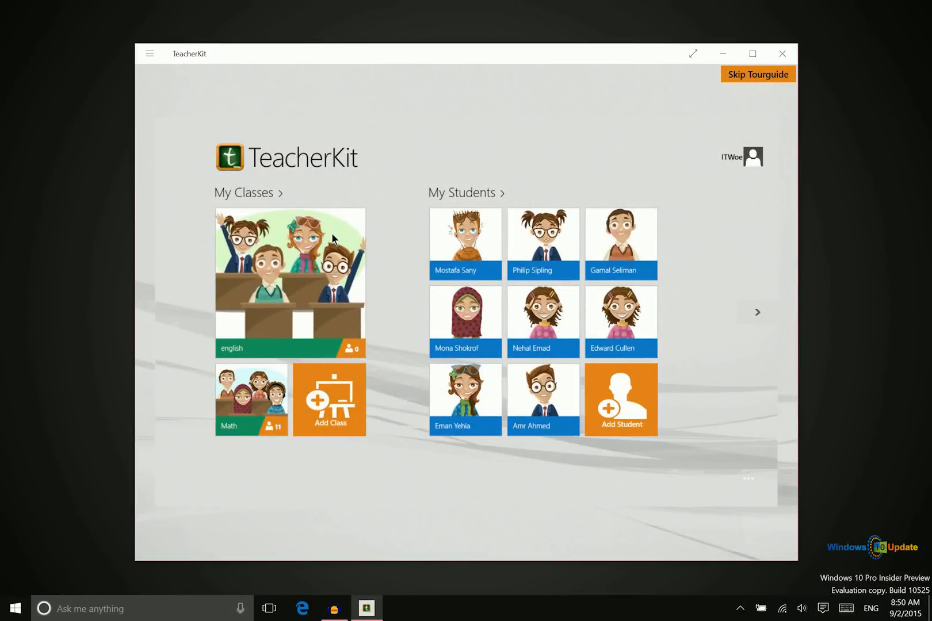
{"action": "mouse_move", "coordinate": [255, 218]}
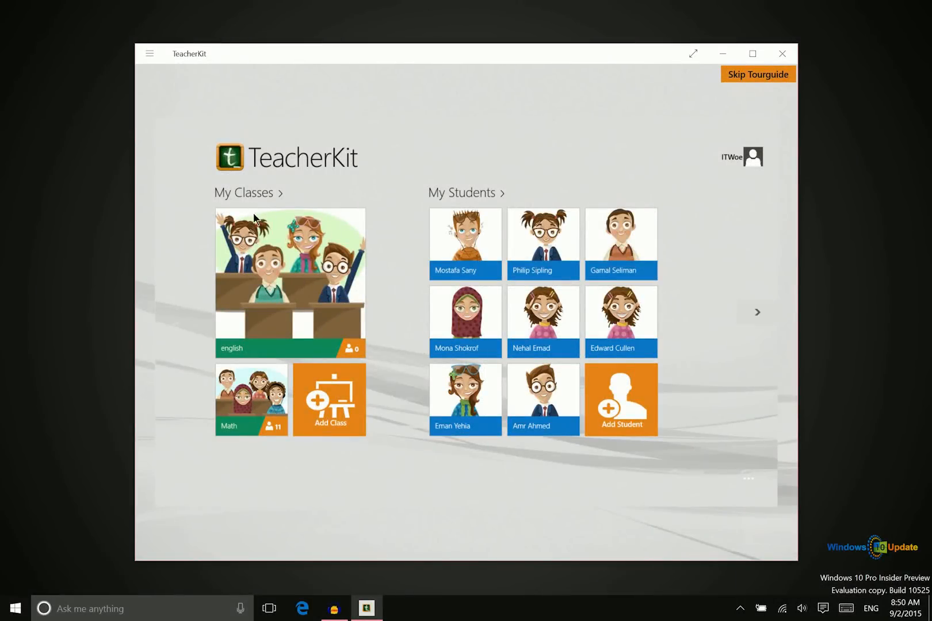
{"action": "mouse_move", "coordinate": [399, 559]}
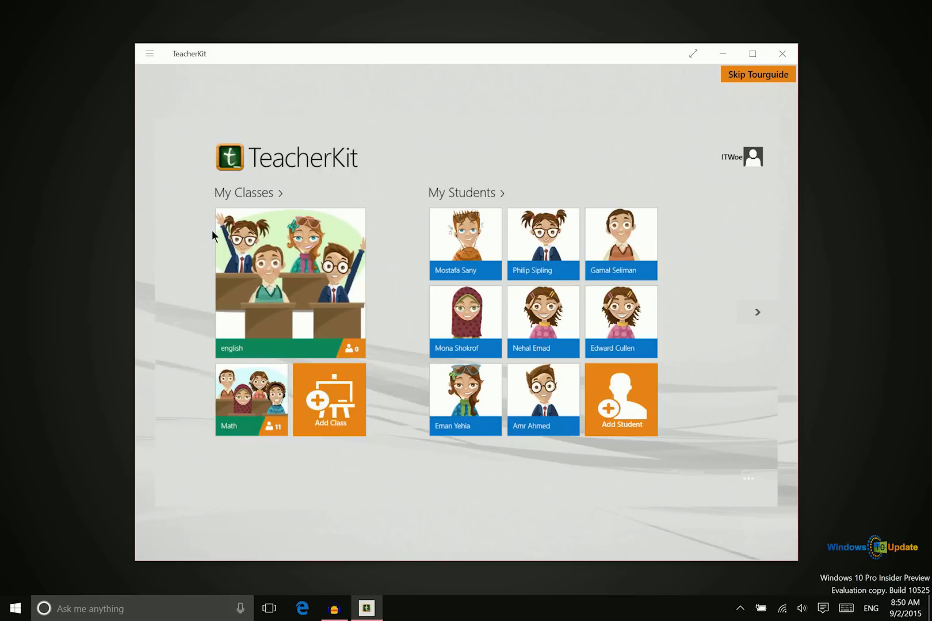
{"action": "mouse_move", "coordinate": [160, 425]}
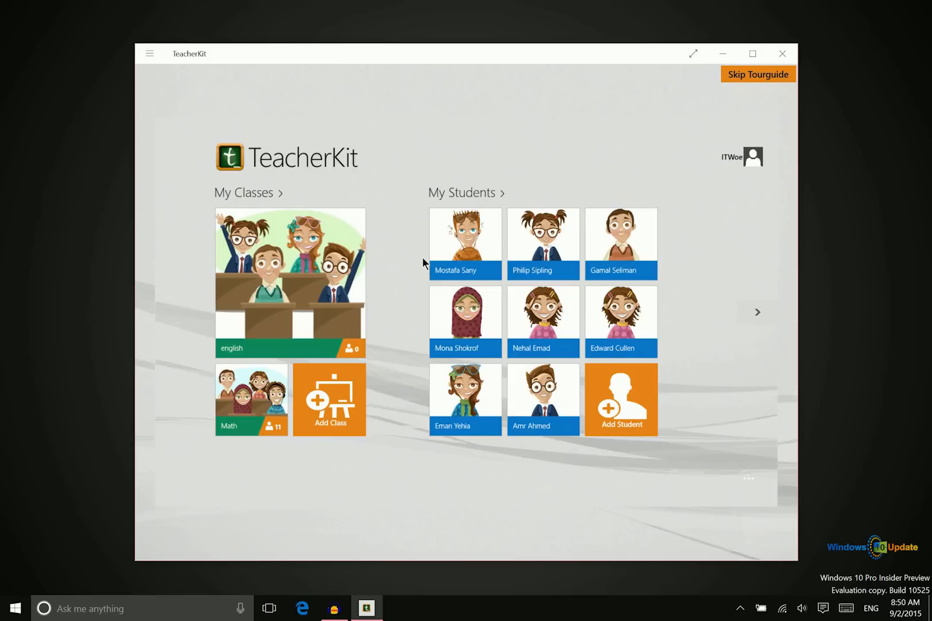
{"action": "mouse_move", "coordinate": [581, 471]}
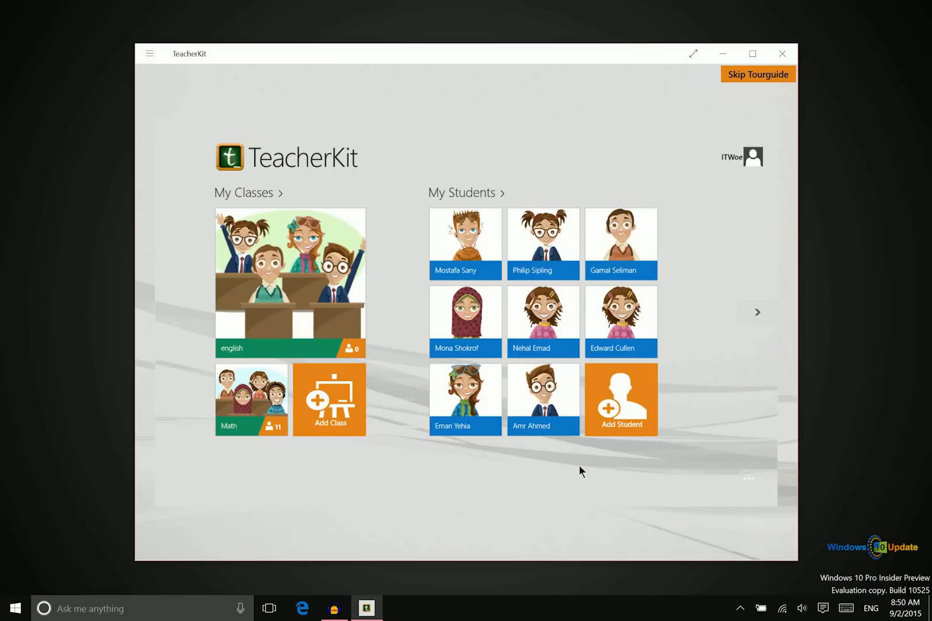
{"action": "mouse_move", "coordinate": [433, 193]}
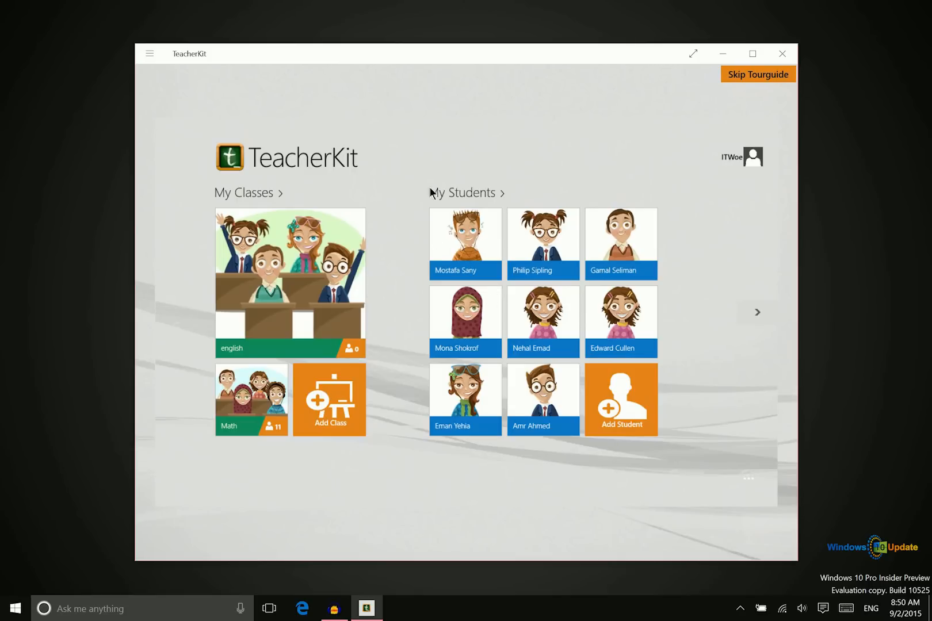
{"action": "mouse_move", "coordinate": [426, 184]}
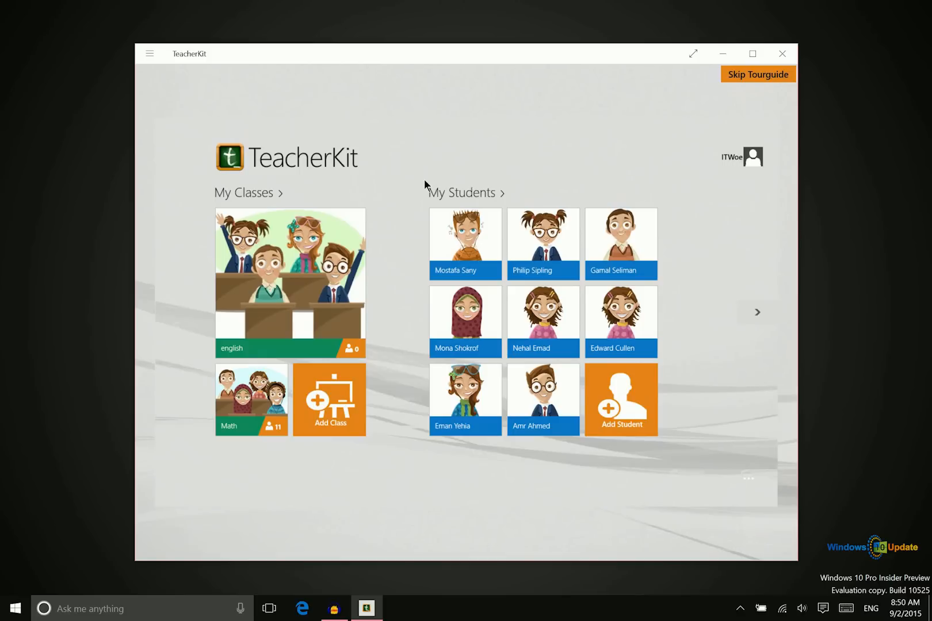
{"action": "mouse_move", "coordinate": [437, 236]}
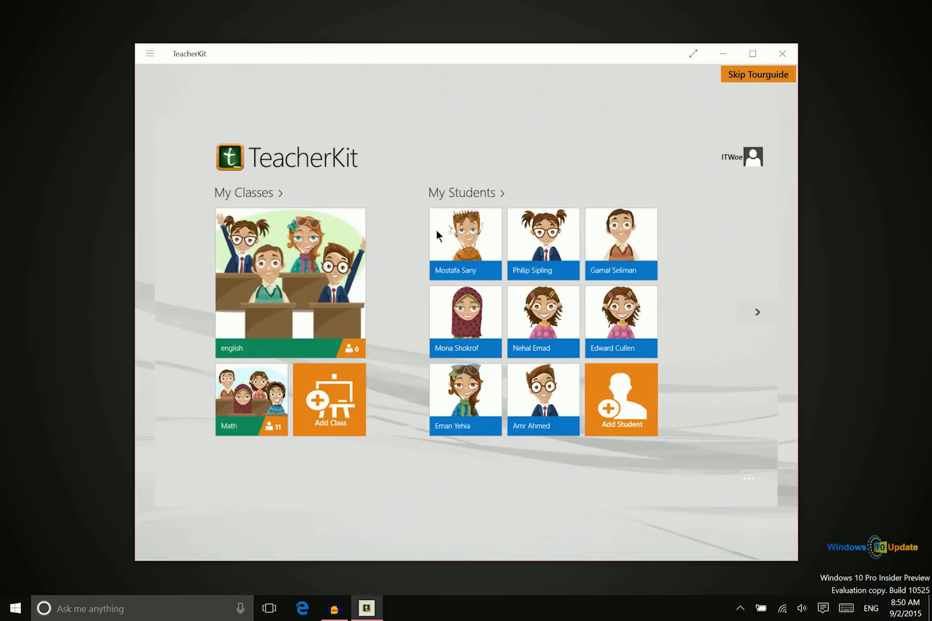
- Open the Math class (mat 01) to list its 11 students
{"action": "left_click", "coordinate": [247, 193]}
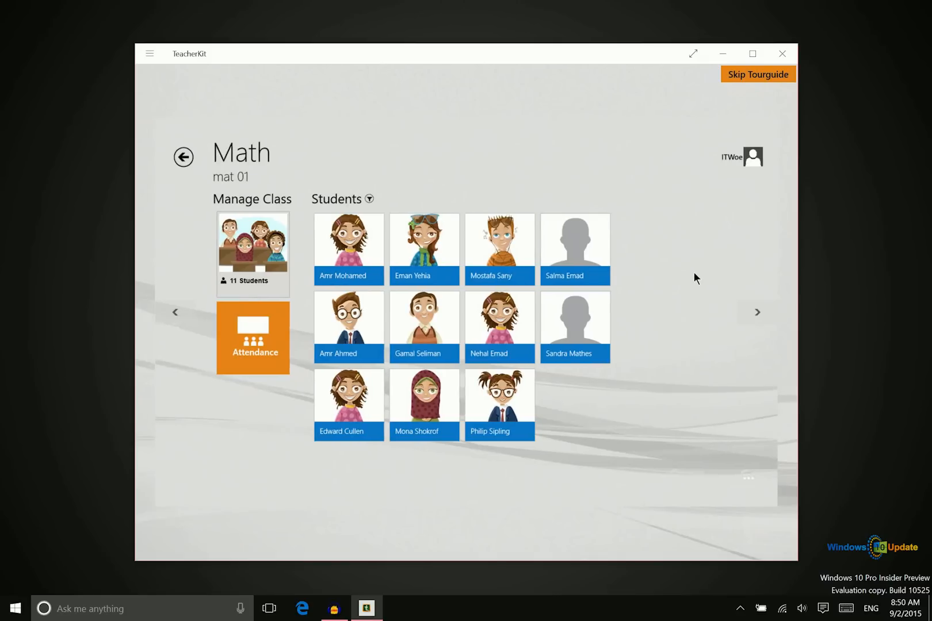
{"action": "left_click", "coordinate": [251, 337]}
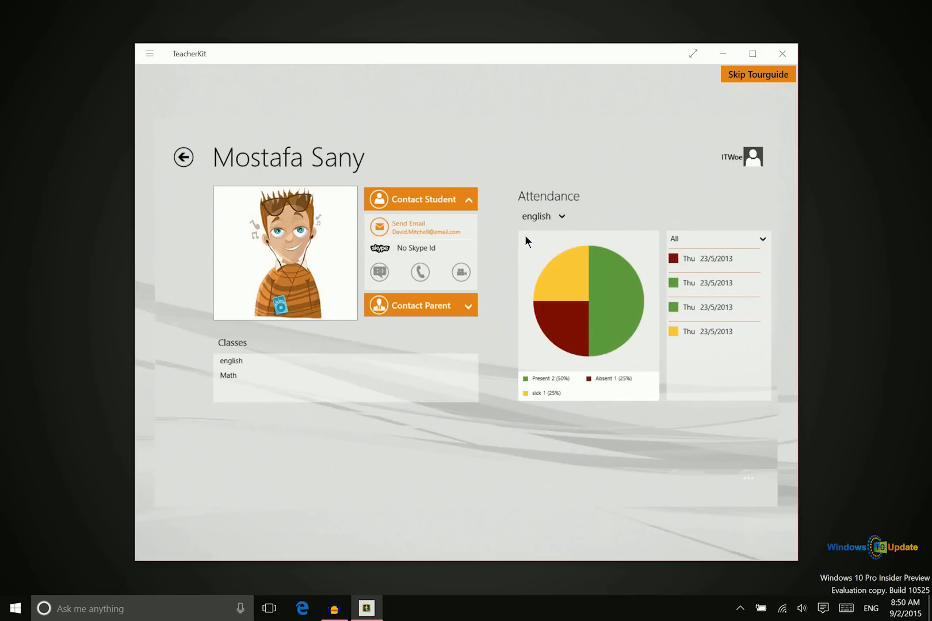
{"action": "mouse_move", "coordinate": [547, 207]}
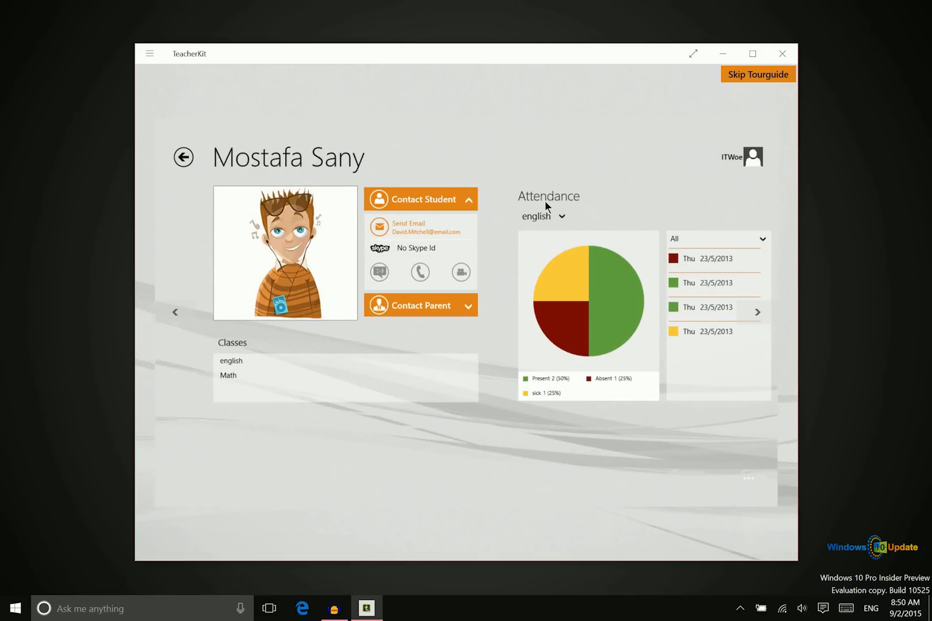
{"action": "mouse_move", "coordinate": [393, 278]}
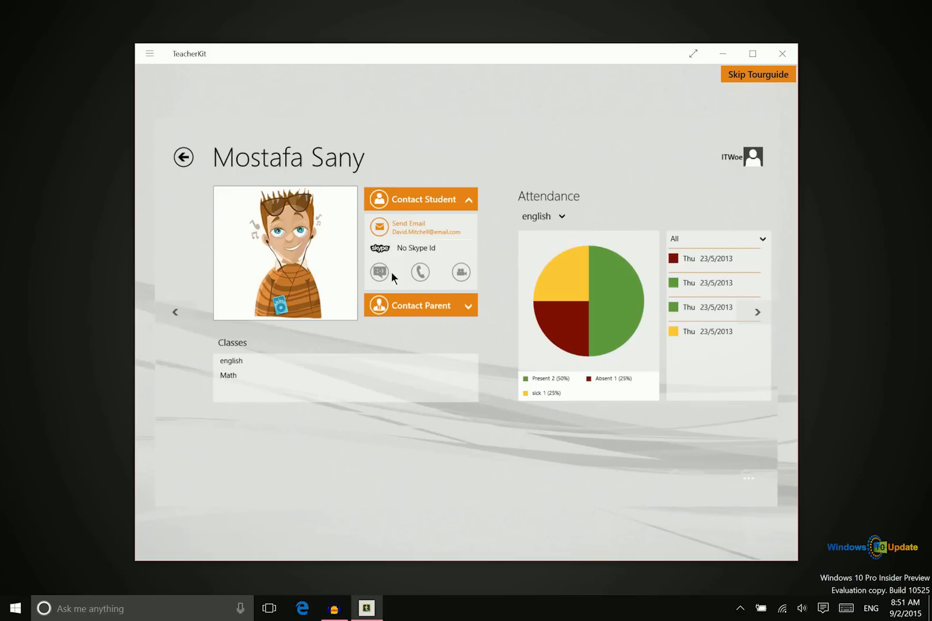
{"action": "mouse_move", "coordinate": [407, 287]}
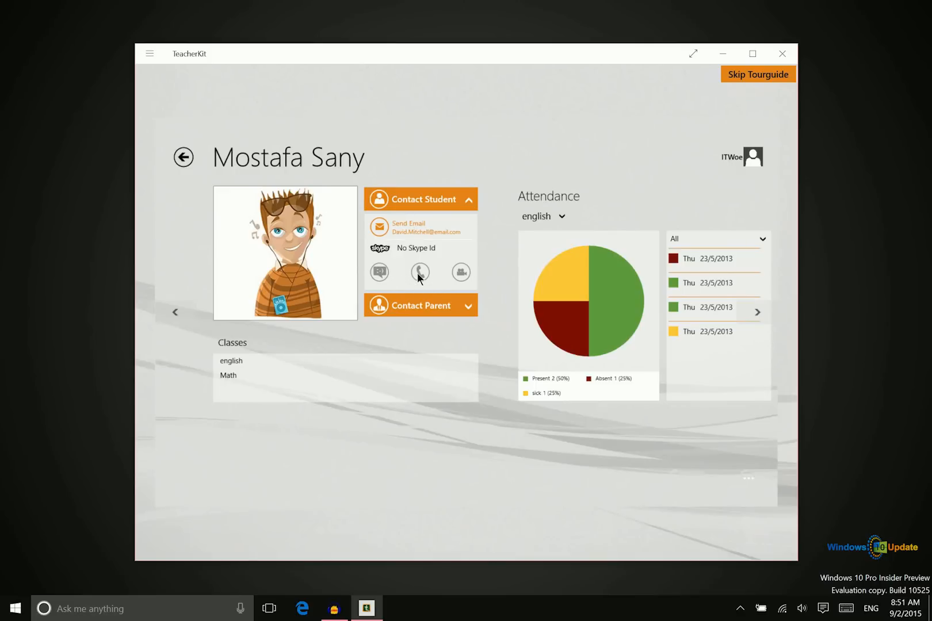
{"action": "mouse_move", "coordinate": [382, 251]}
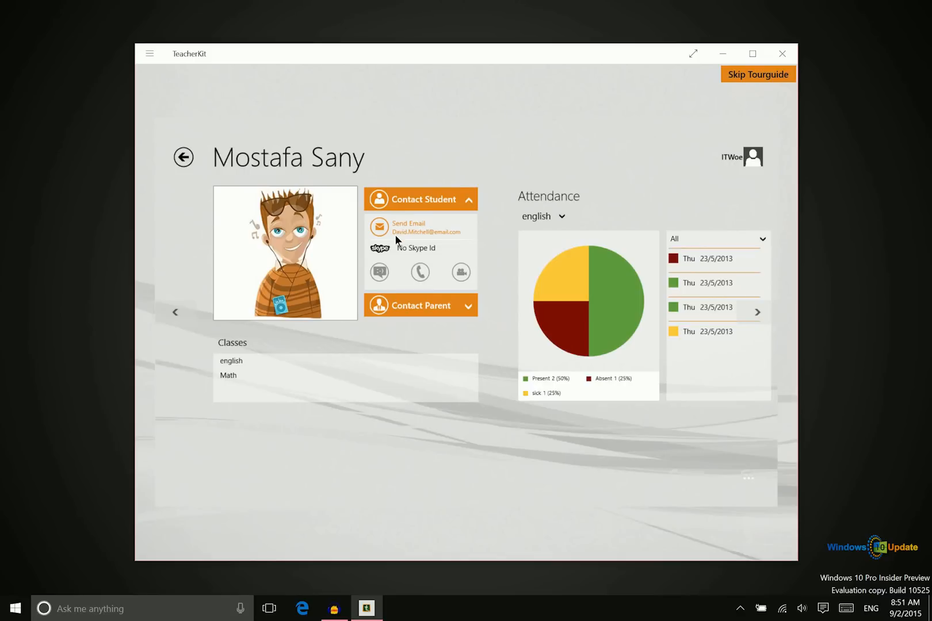
{"action": "mouse_move", "coordinate": [400, 237]}
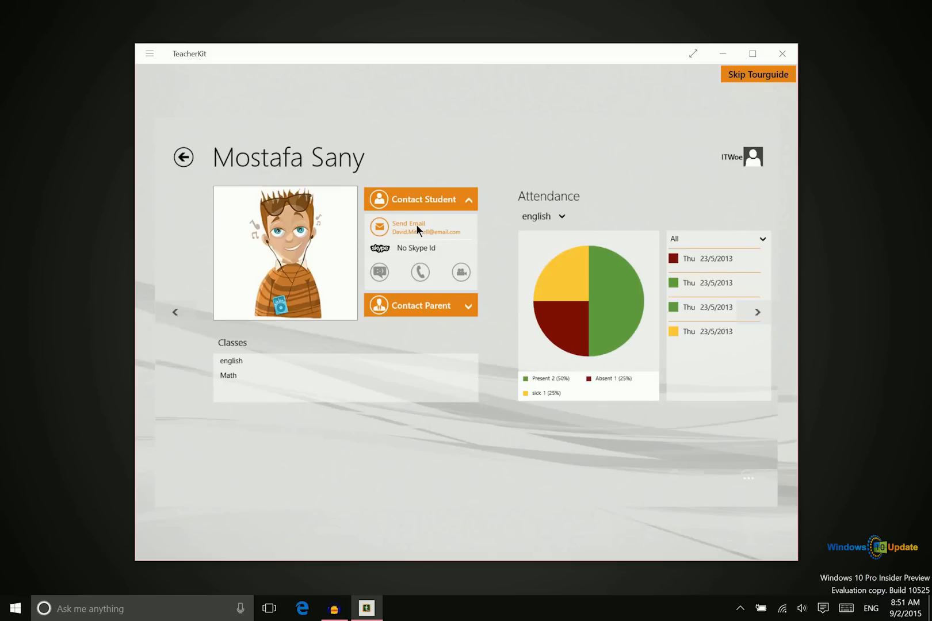
{"action": "mouse_move", "coordinate": [490, 425]}
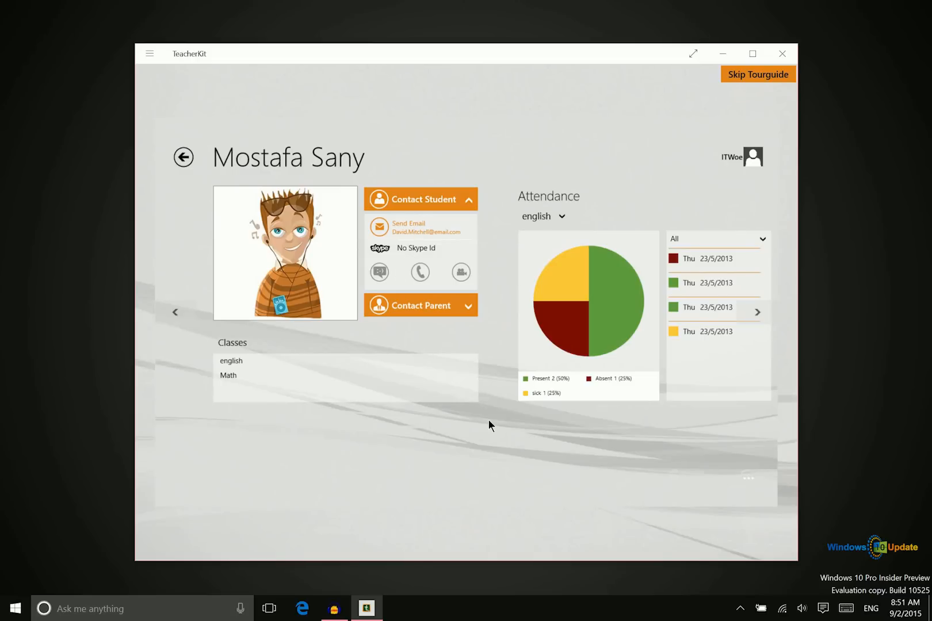
{"action": "mouse_move", "coordinate": [531, 333]}
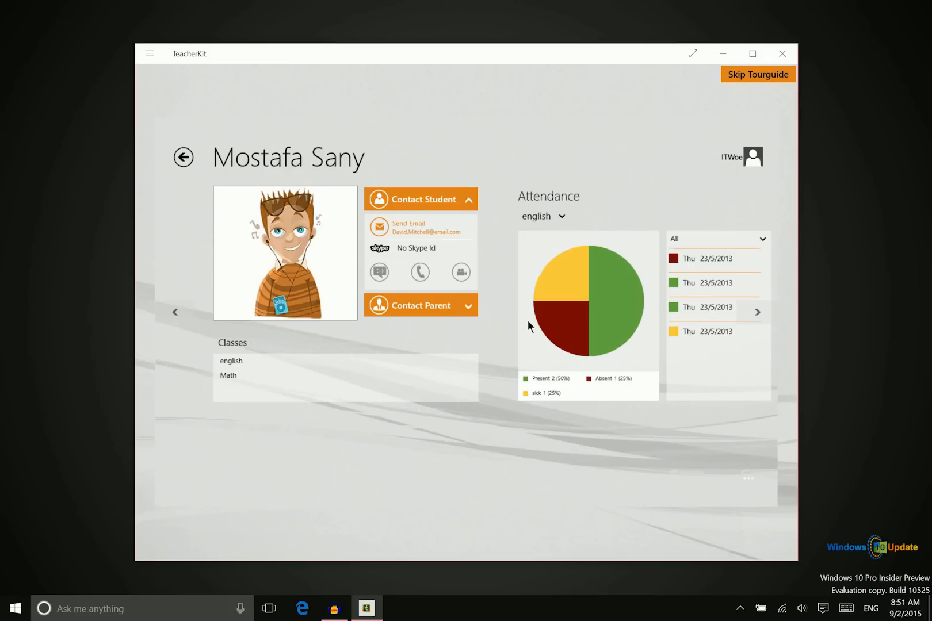
{"action": "mouse_move", "coordinate": [513, 233]}
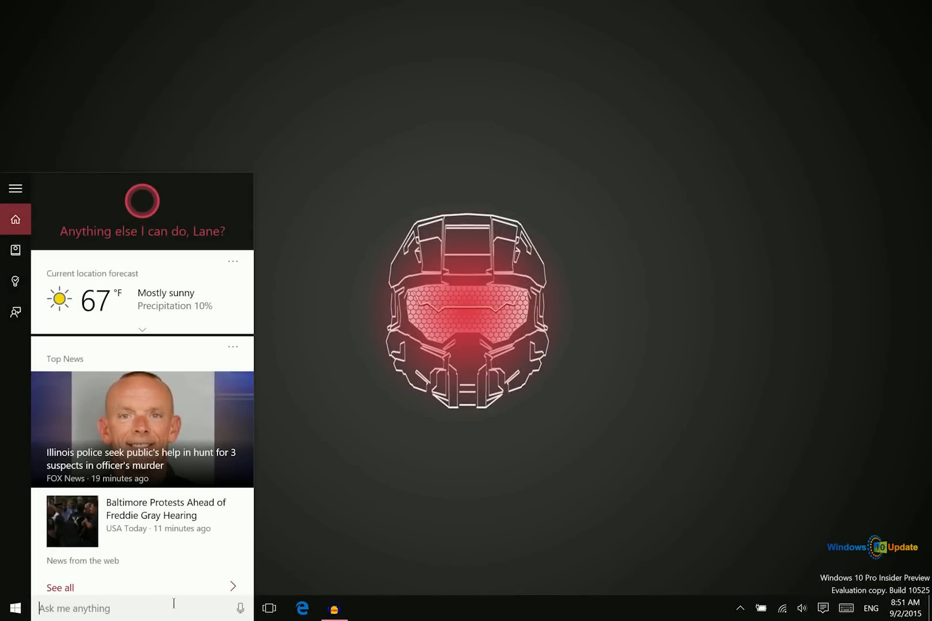
- Open the Cortana panel from the taskbar search box
{"action": "left_click", "coordinate": [366, 607]}
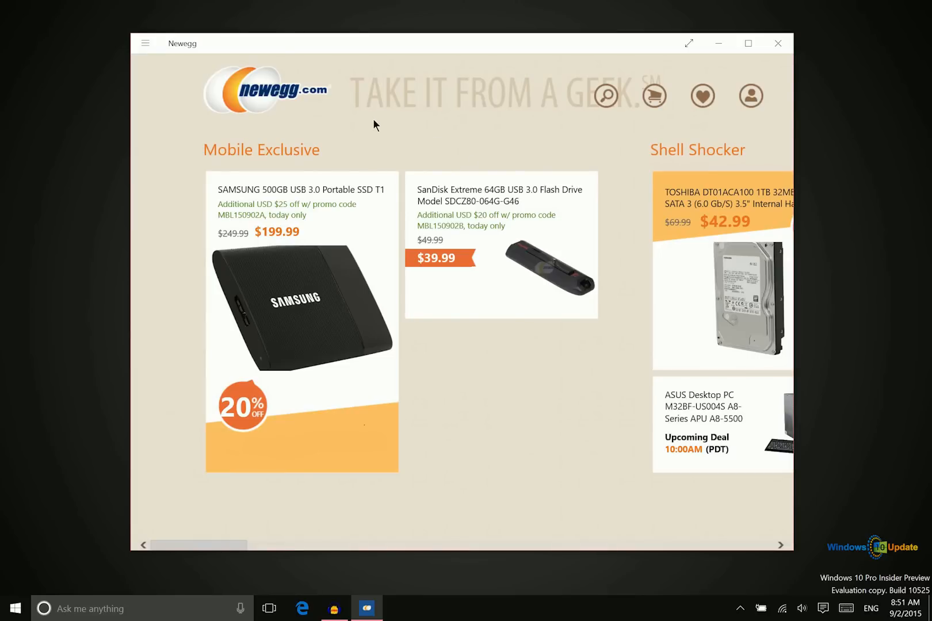
{"action": "mouse_move", "coordinate": [470, 428]}
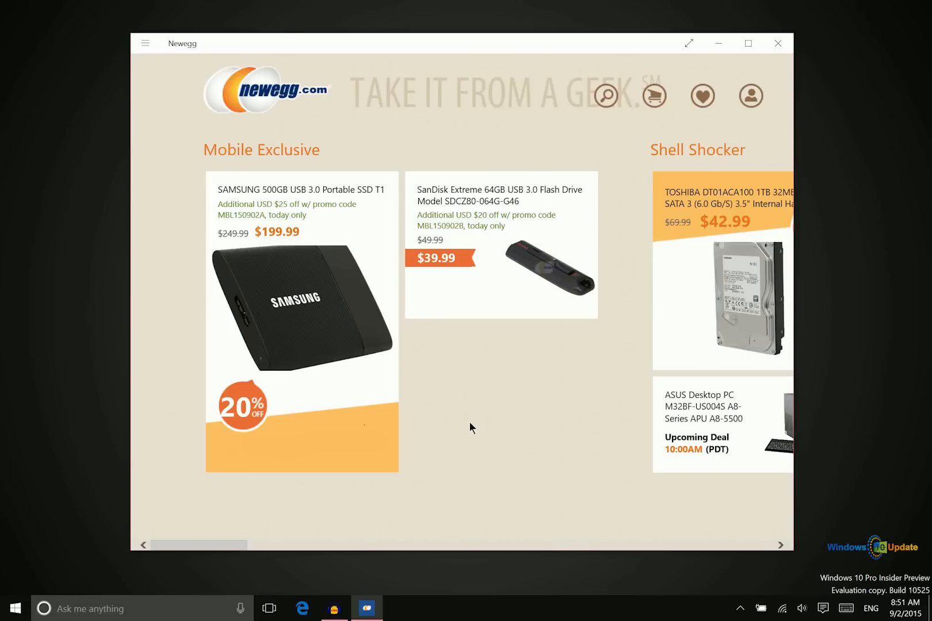
{"action": "mouse_move", "coordinate": [467, 423]}
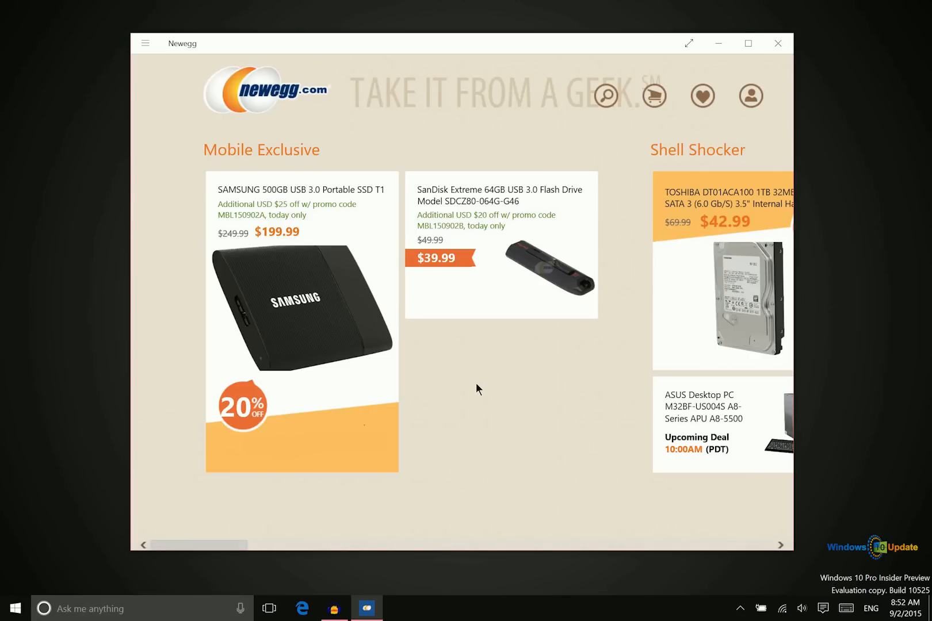
{"action": "mouse_move", "coordinate": [476, 391]}
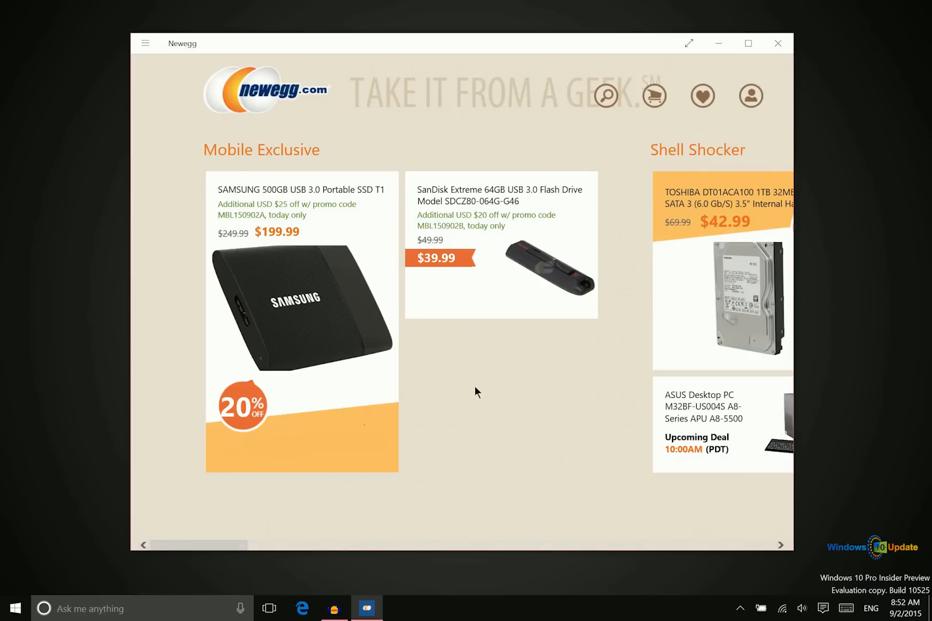
{"action": "mouse_move", "coordinate": [463, 389]}
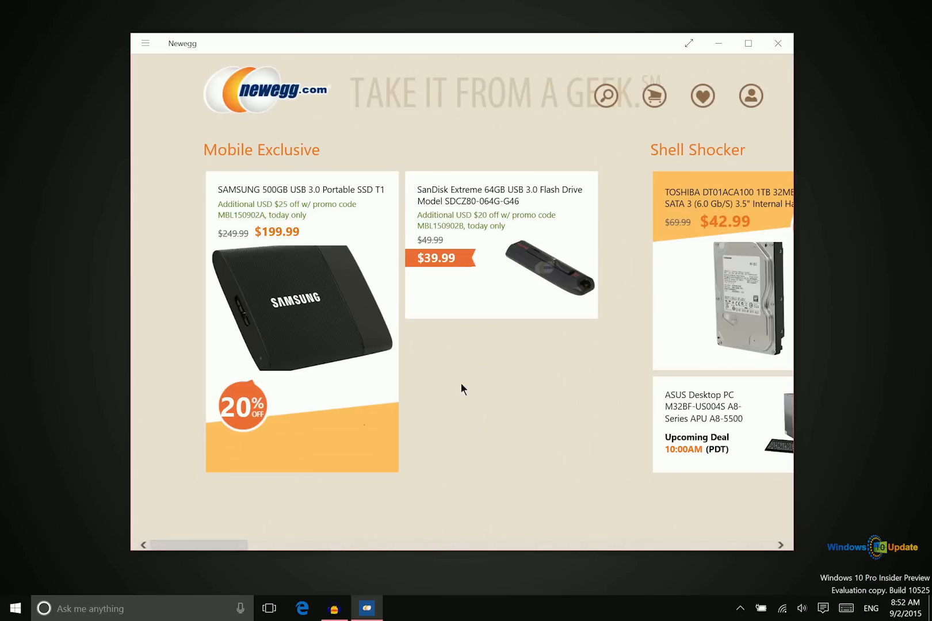
{"action": "mouse_move", "coordinate": [456, 392]}
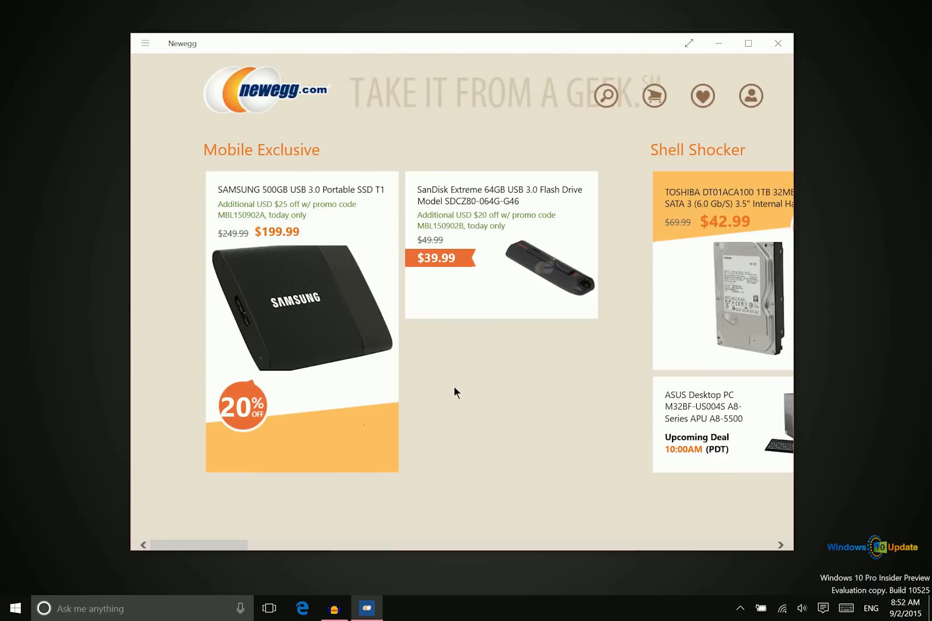
{"action": "mouse_move", "coordinate": [465, 389]}
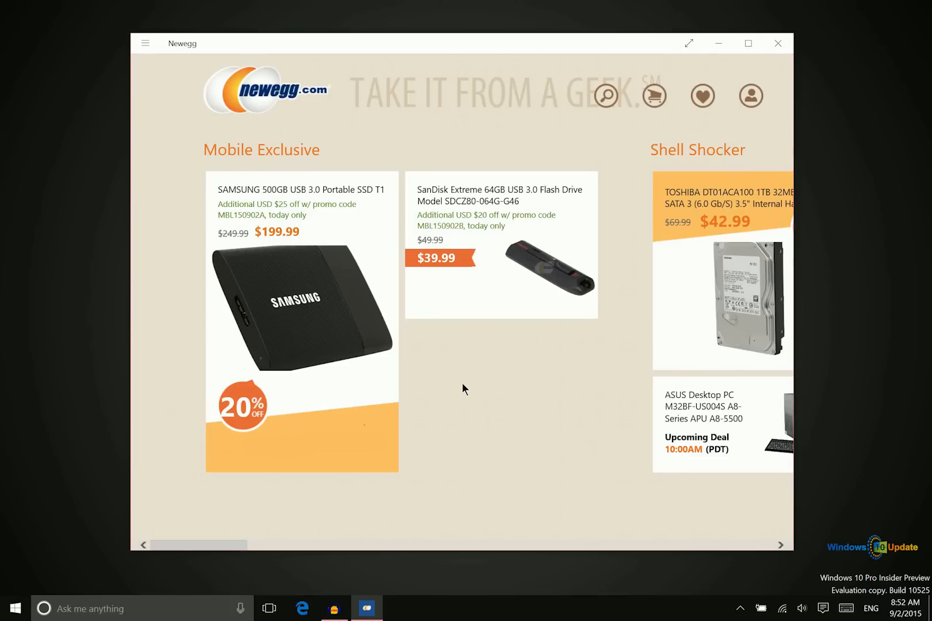
{"action": "mouse_move", "coordinate": [432, 354]}
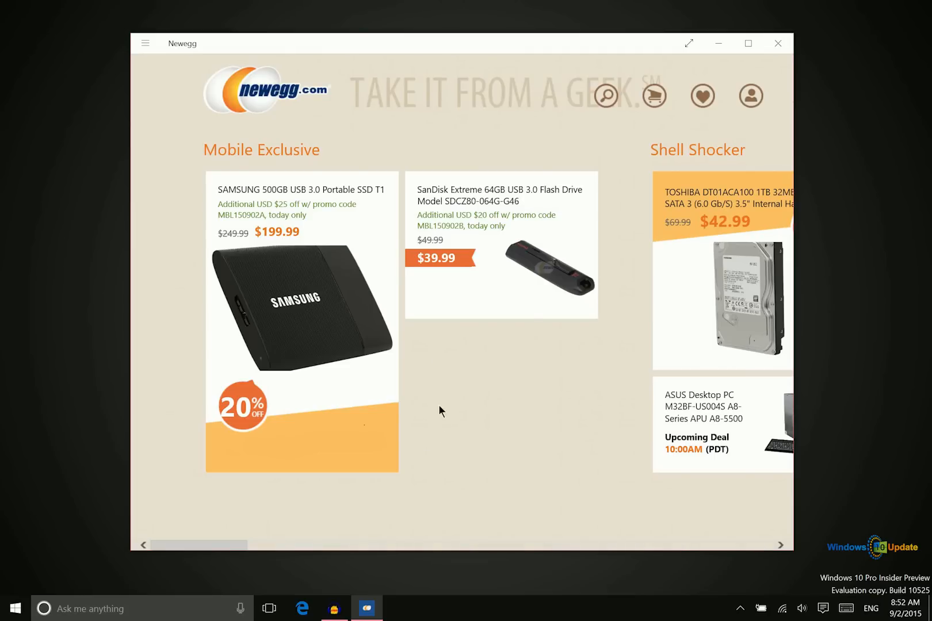
{"action": "mouse_move", "coordinate": [516, 372]}
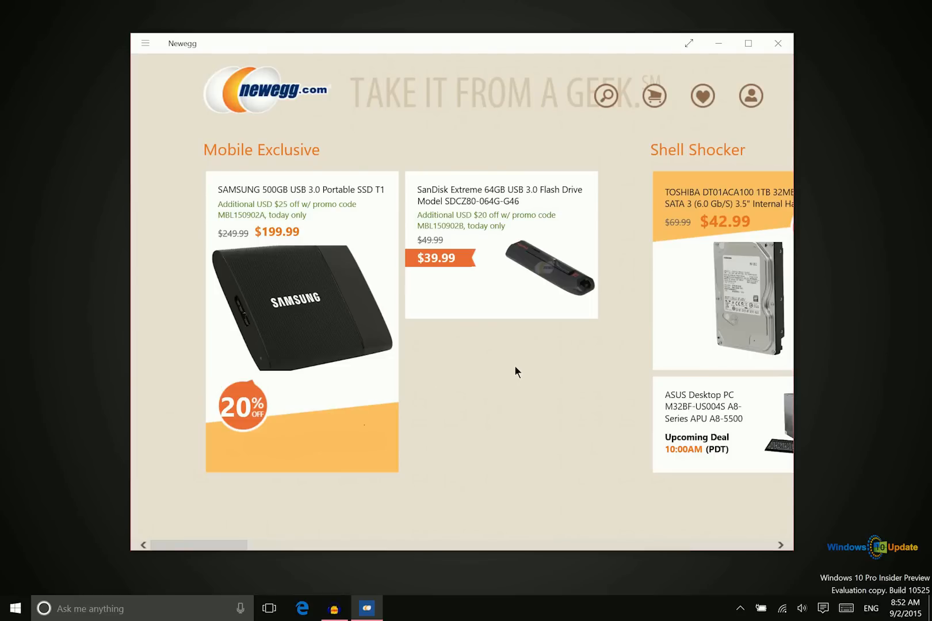
{"action": "mouse_move", "coordinate": [520, 370]}
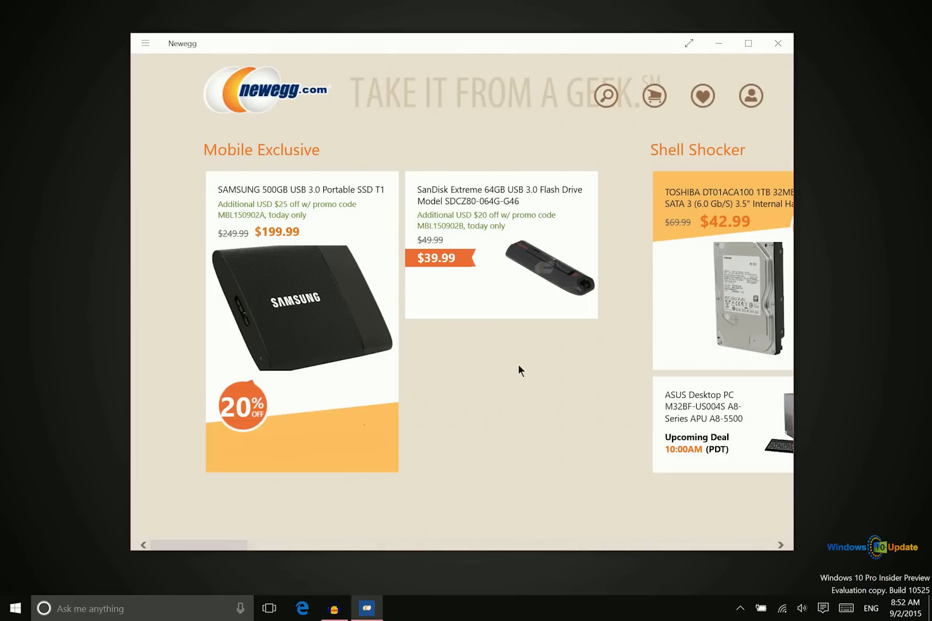